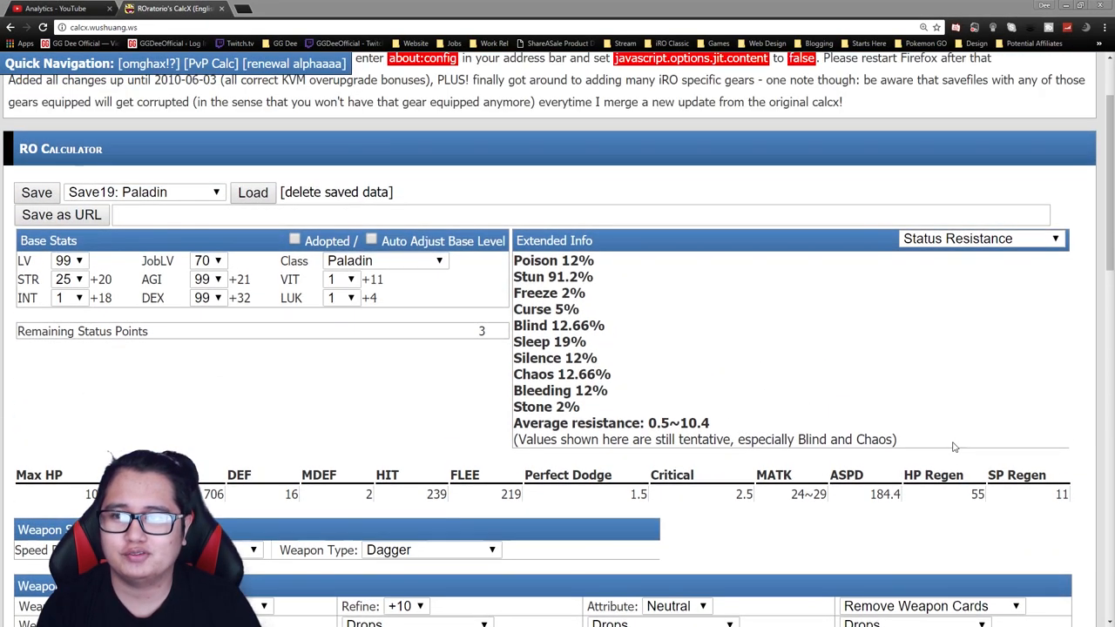
Step: Choose Save17: Paladin in the saved-data dropdown
scroll("down", 3)
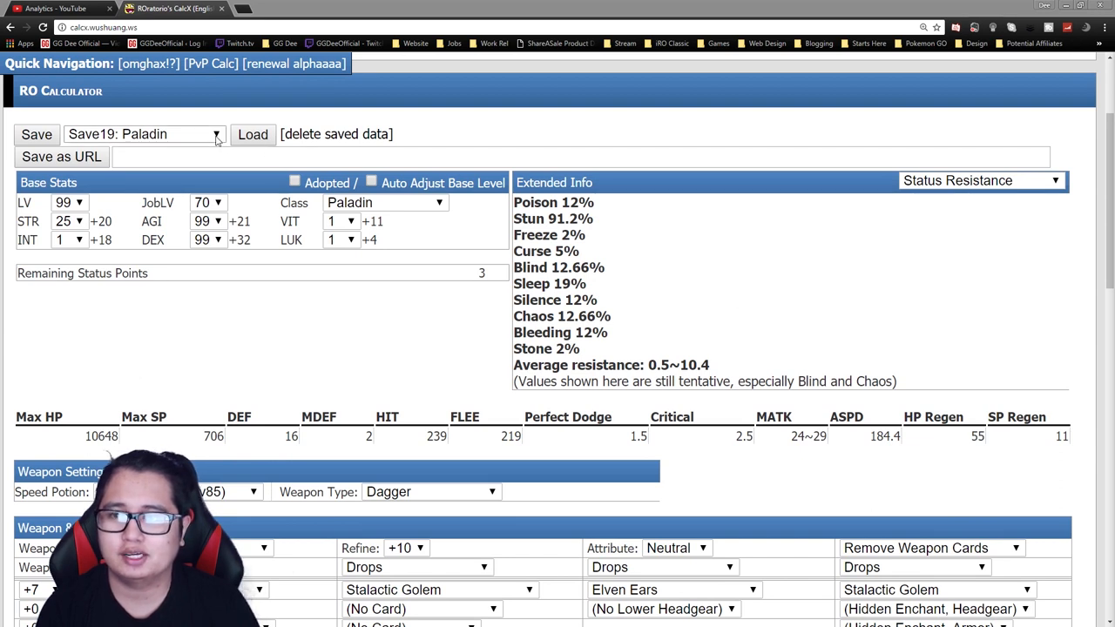
left_click(144, 133)
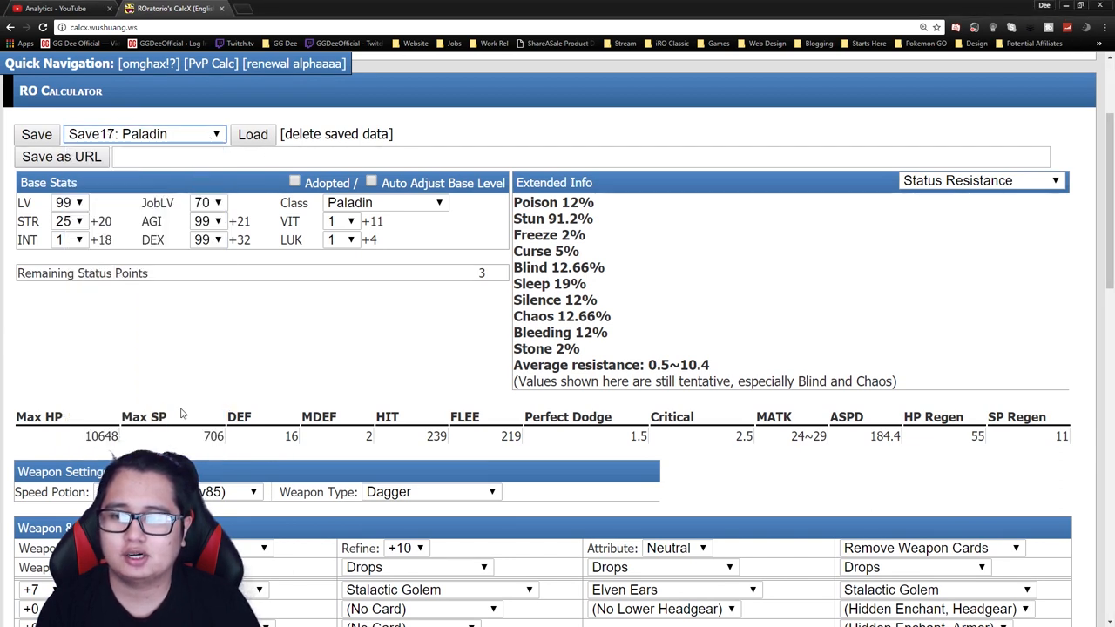
Step: Load the Save17 INT/VIT Paladin with Haedonggum, showing 16669 HP and 432~686 MATK
left_click(253, 134)
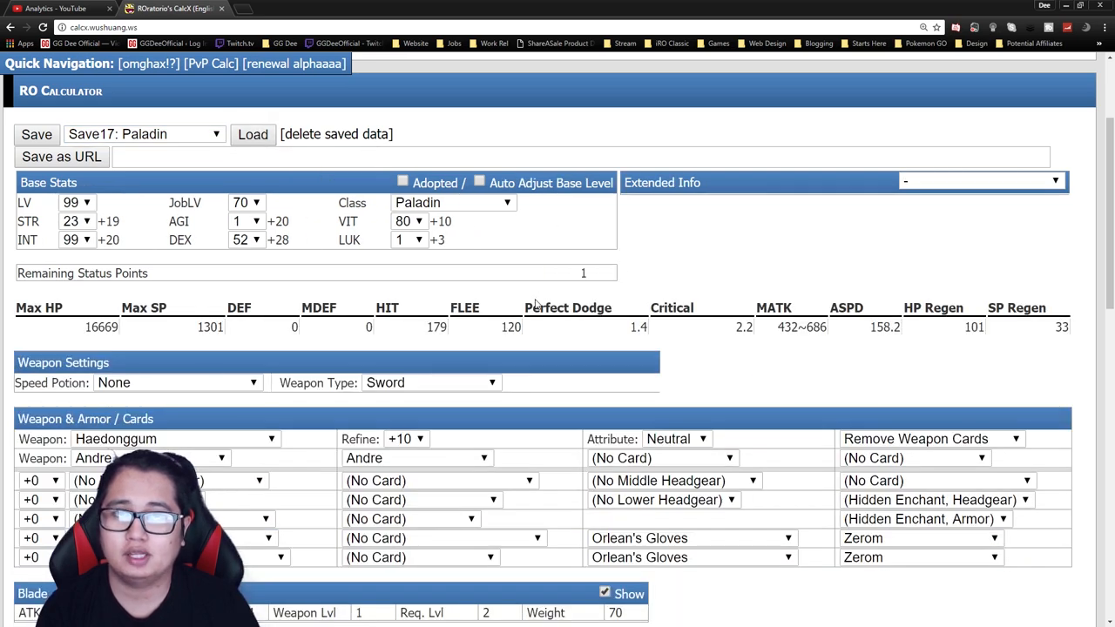
scroll("down", 3)
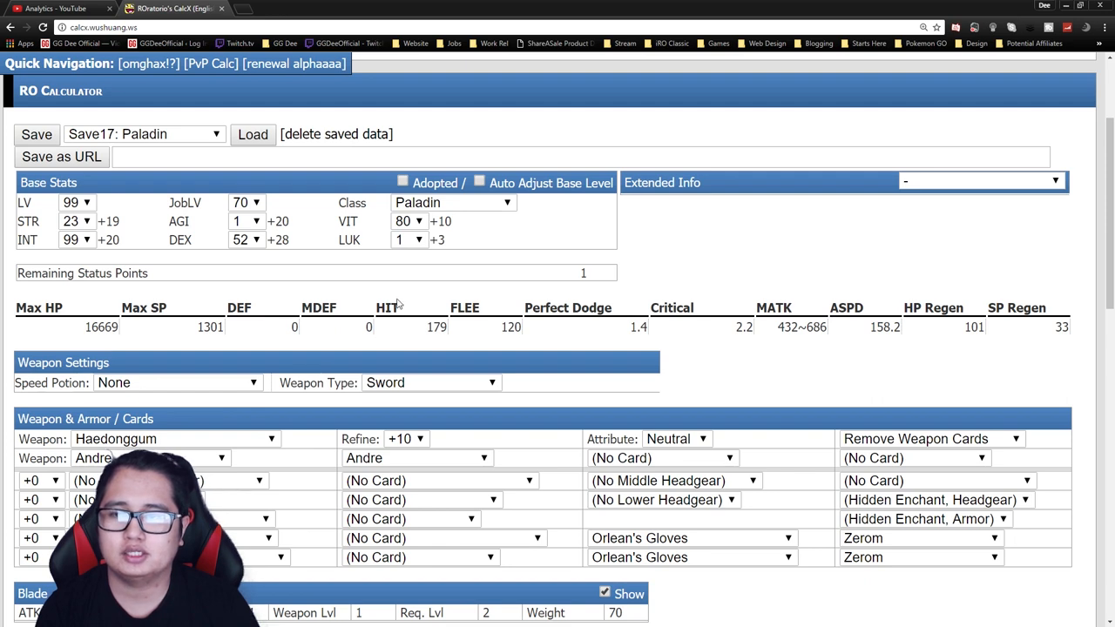
mouse_move(357, 270)
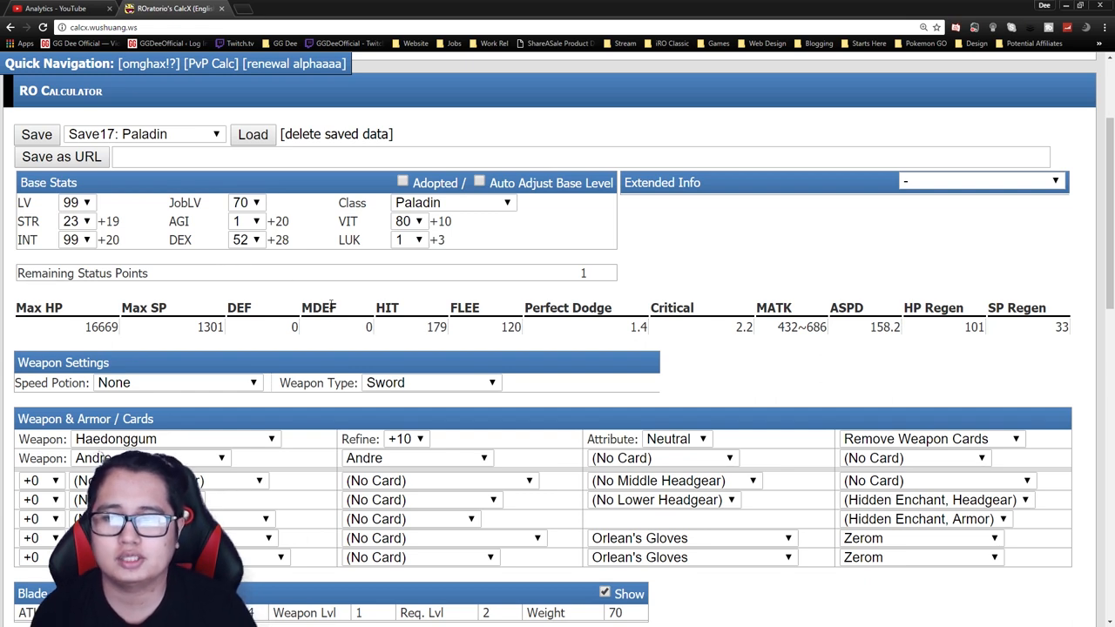
mouse_move(105, 263)
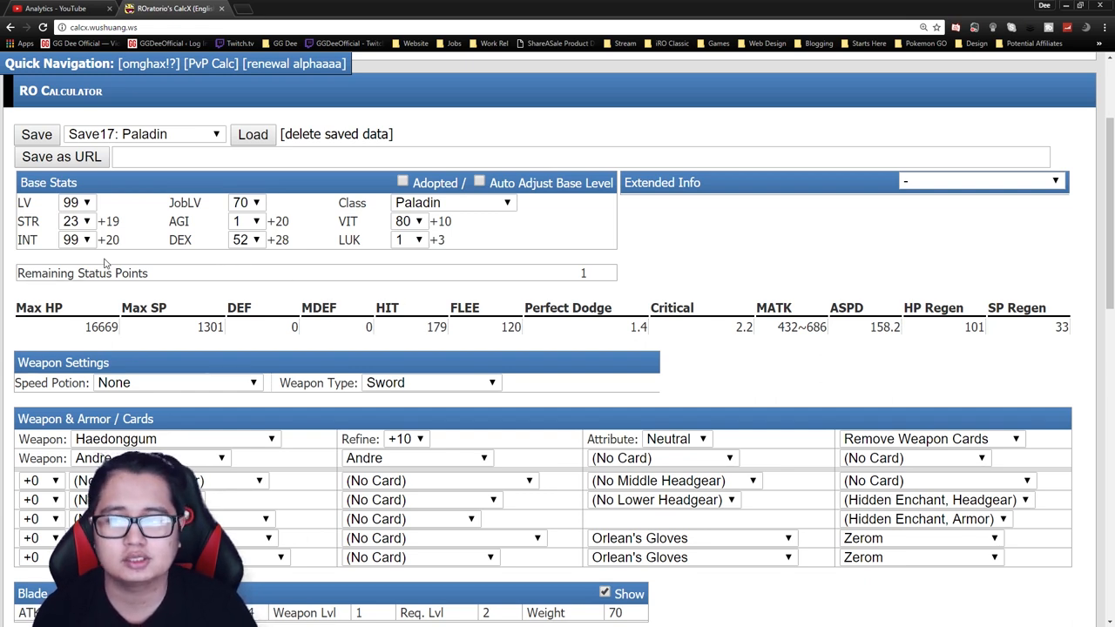
Step: Select Grand Cross level 10 as the attack skill against Abysmal Knight
scroll("down", 3)
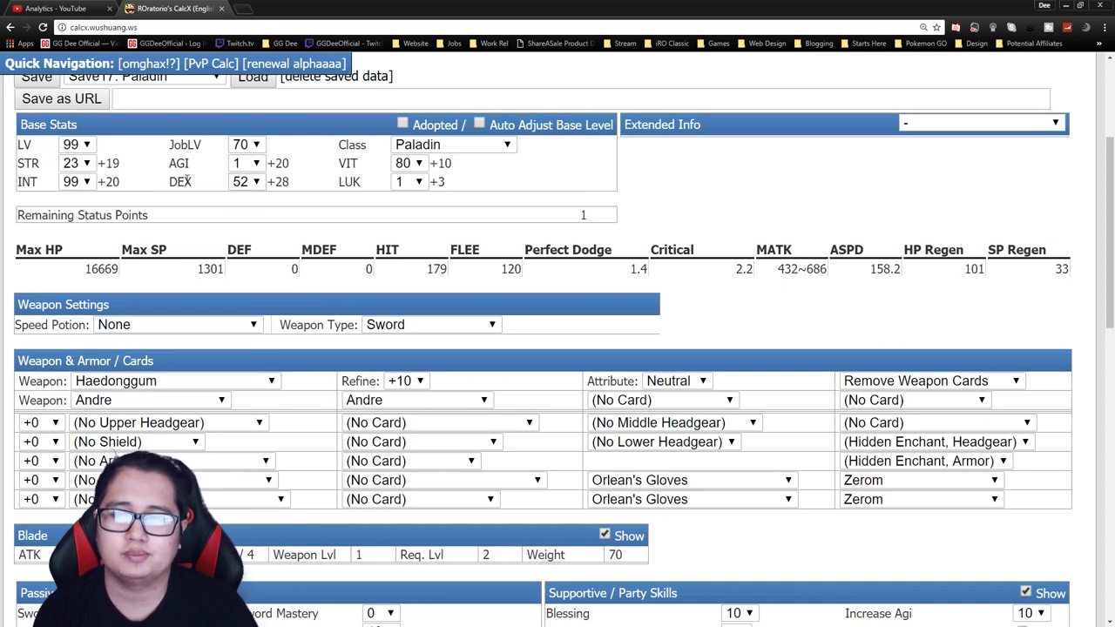
mouse_move(331, 322)
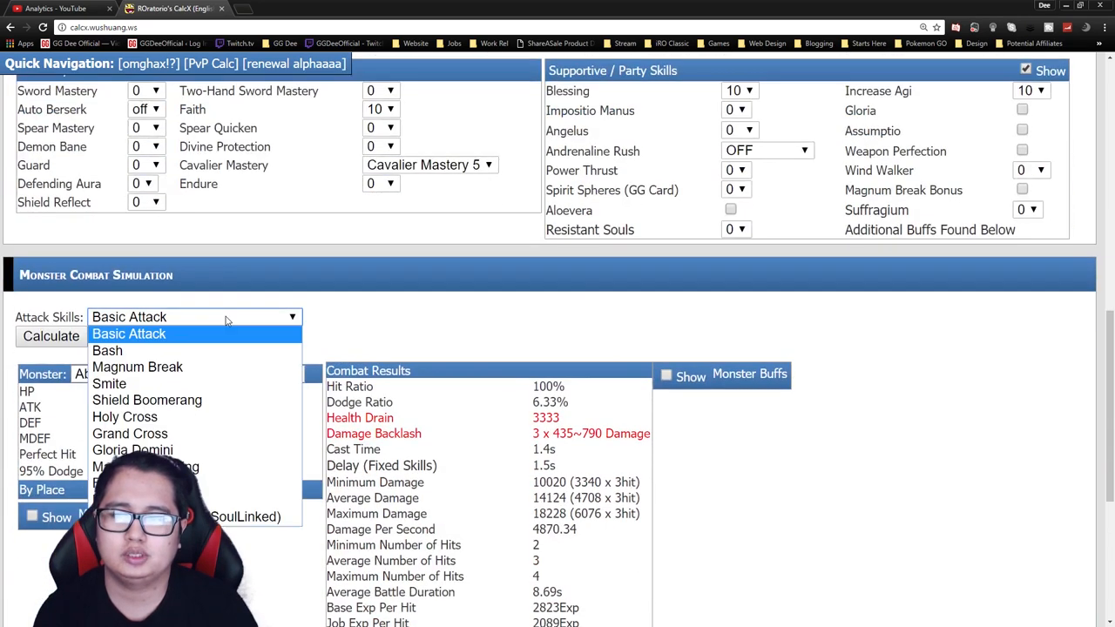
mouse_move(147, 400)
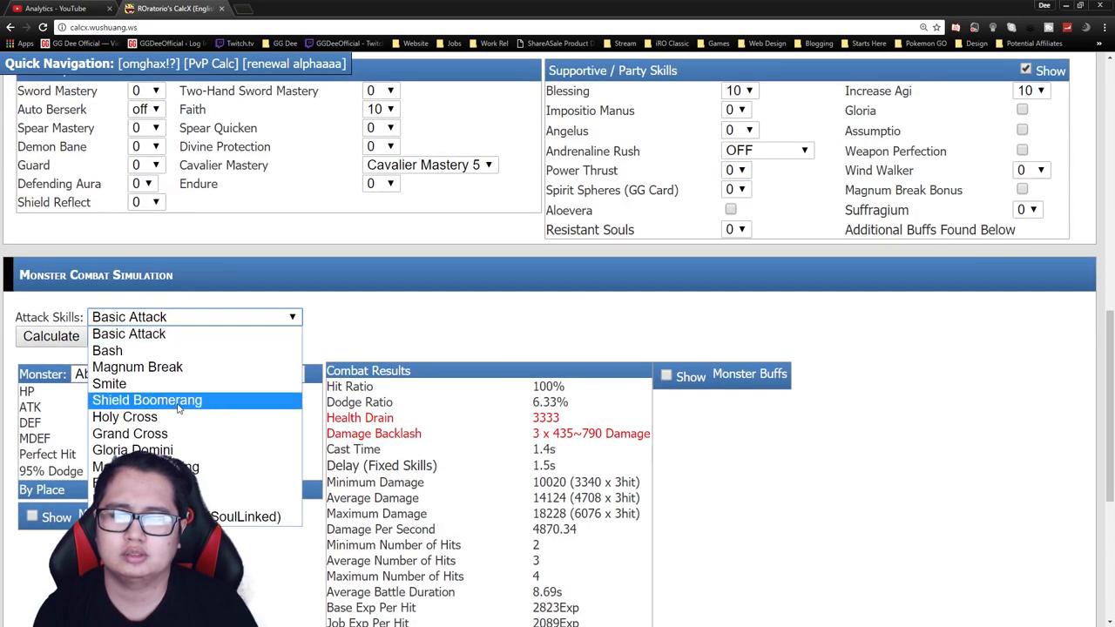
left_click(130, 434)
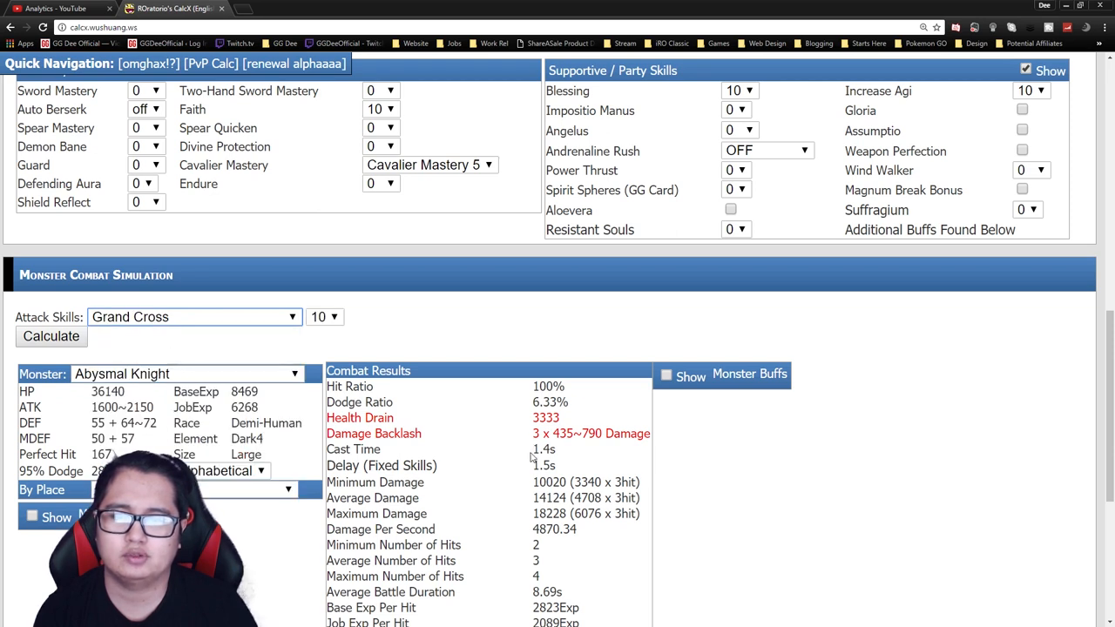
mouse_move(717, 484)
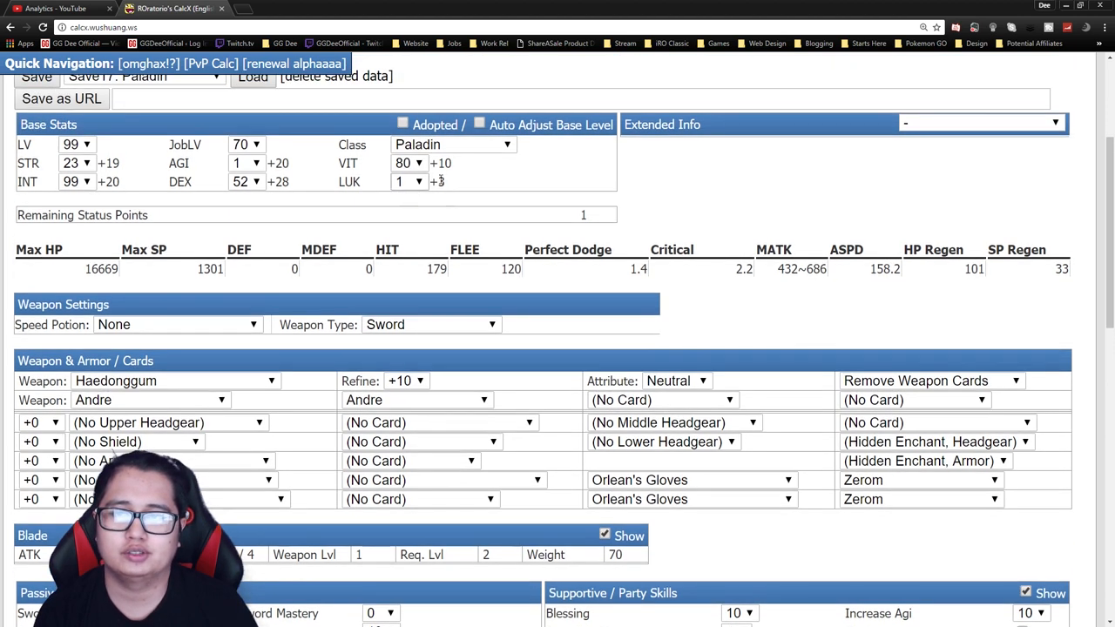
scroll("down", 3)
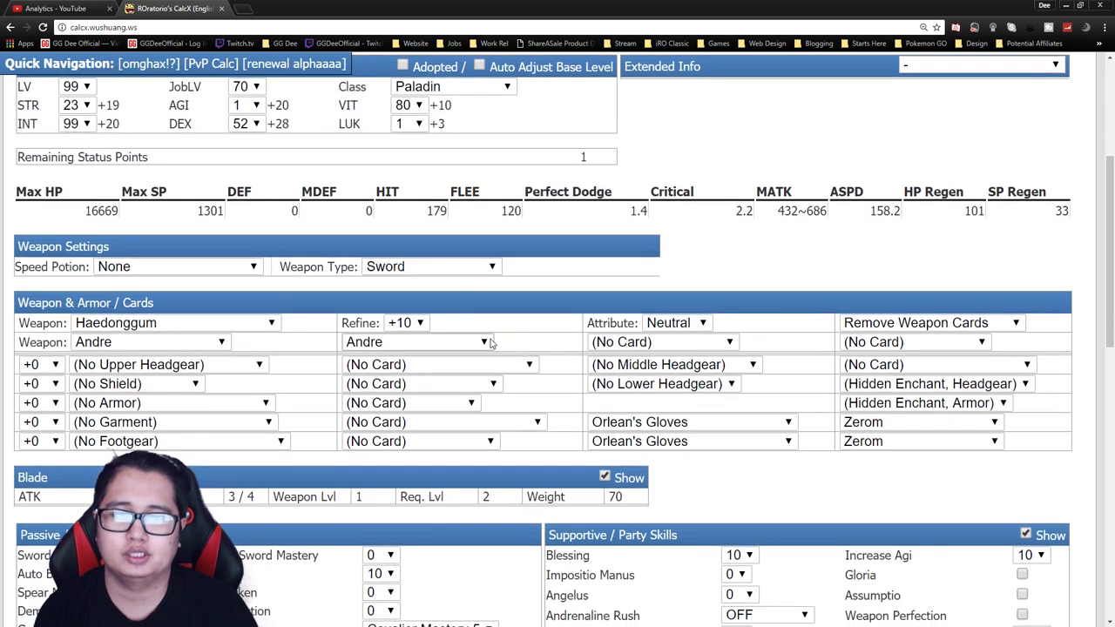
mouse_move(465, 364)
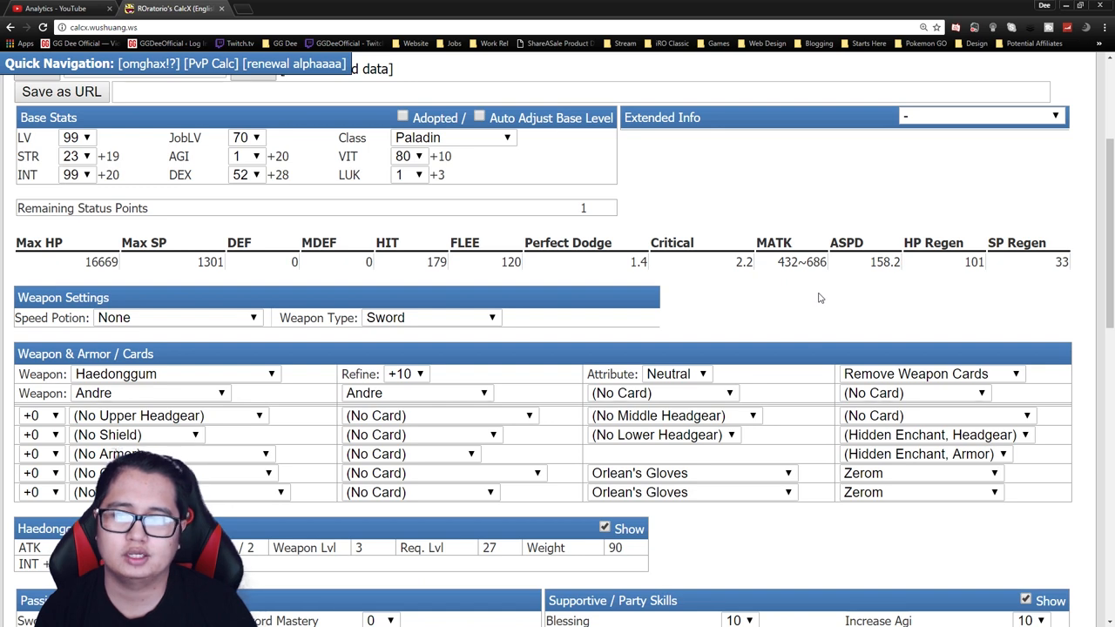
mouse_move(491, 235)
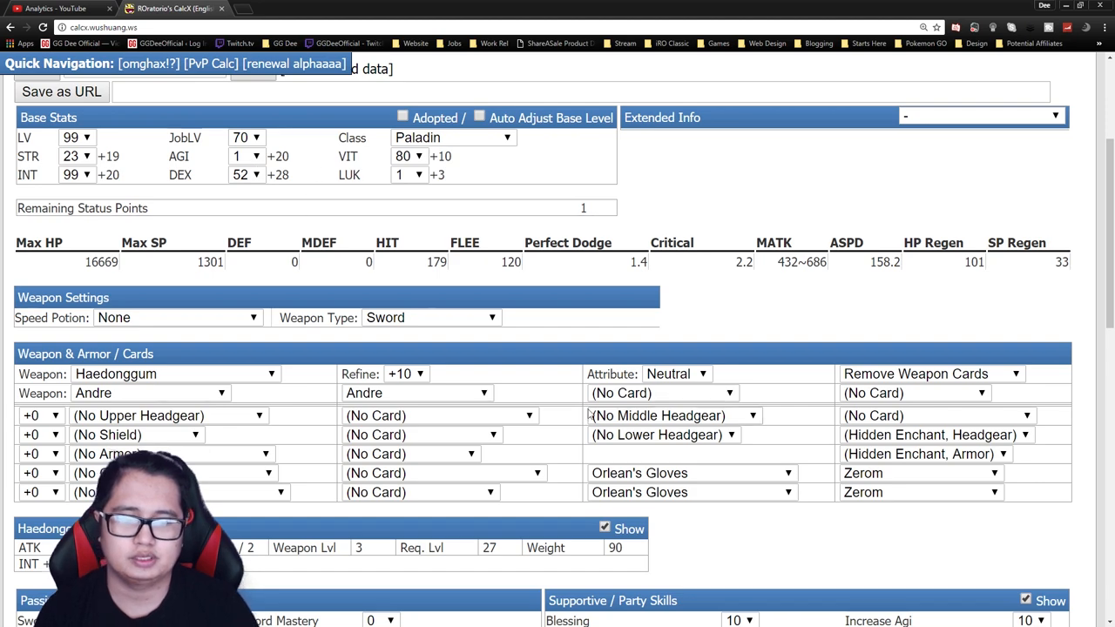
scroll("down", 3)
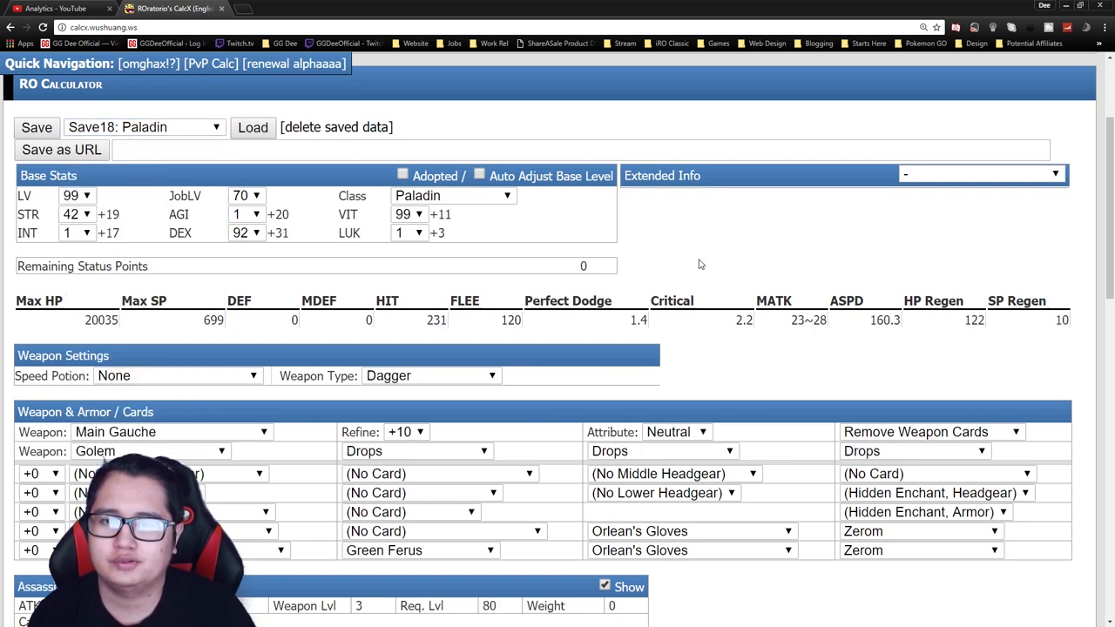
mouse_move(730, 261)
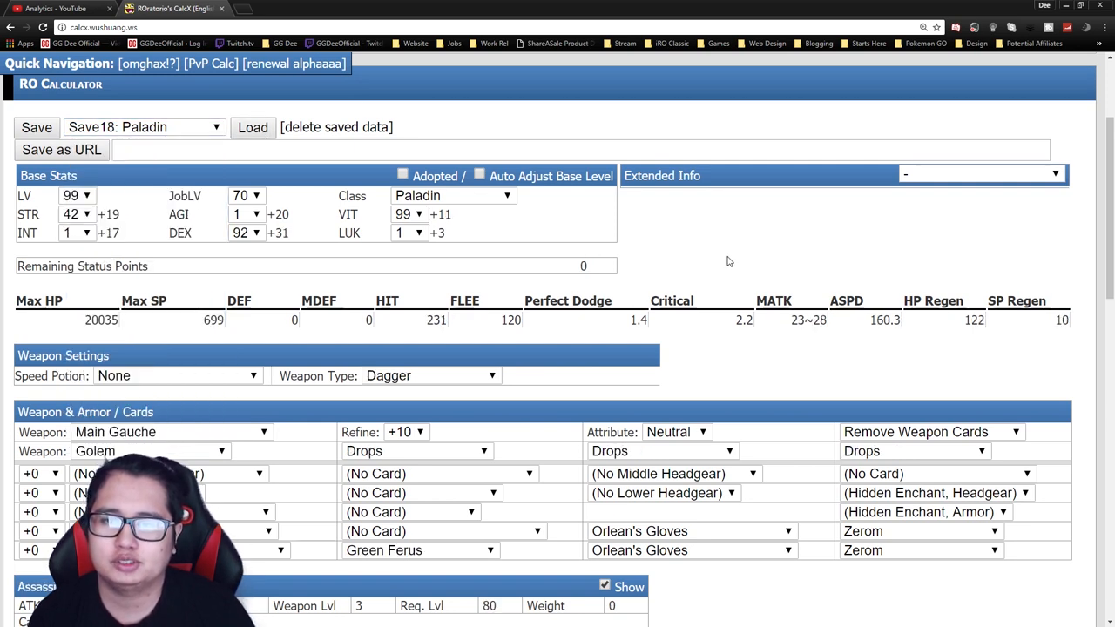
Step: Review the loaded Save18 Paladin: 42 STR, 99 VIT, 92 DEX, Main Gauche, 20035 HP
scroll("down", 3)
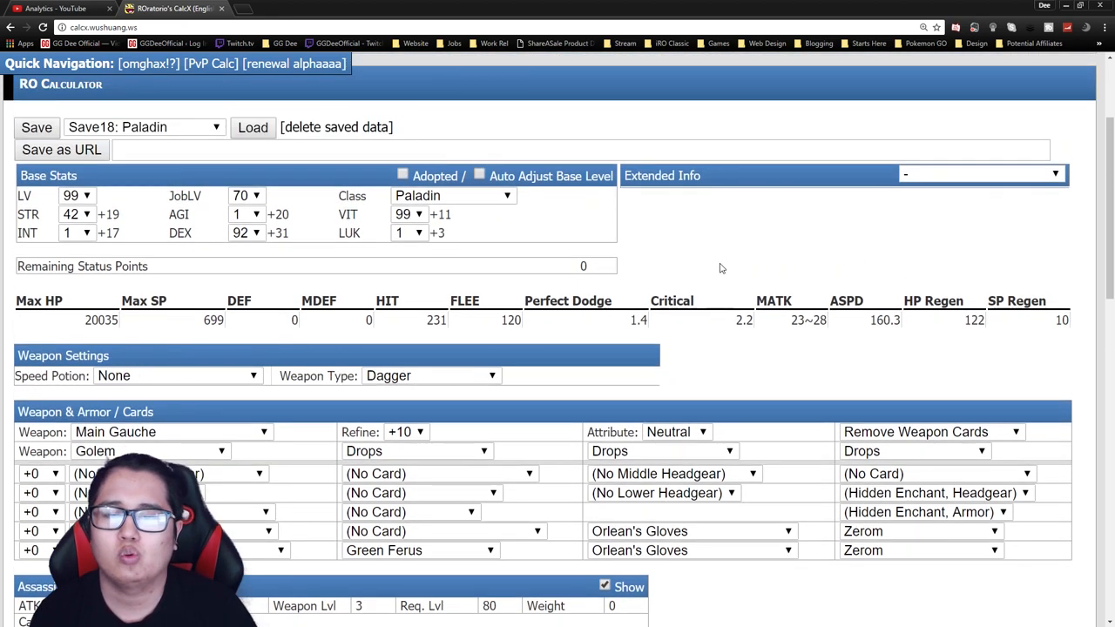
mouse_move(689, 281)
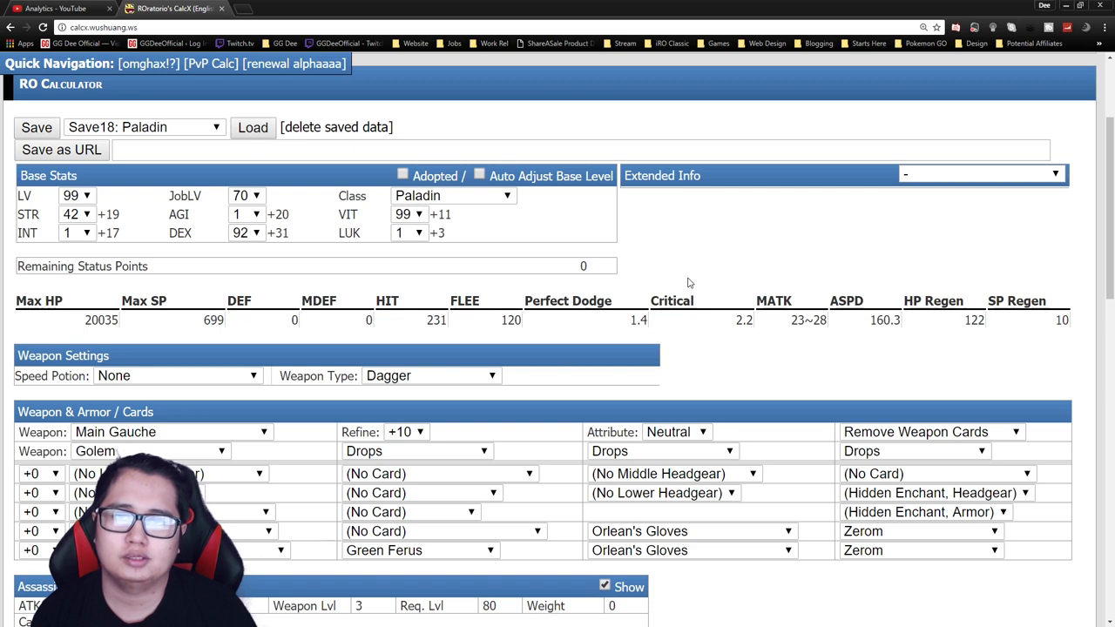
mouse_move(573, 254)
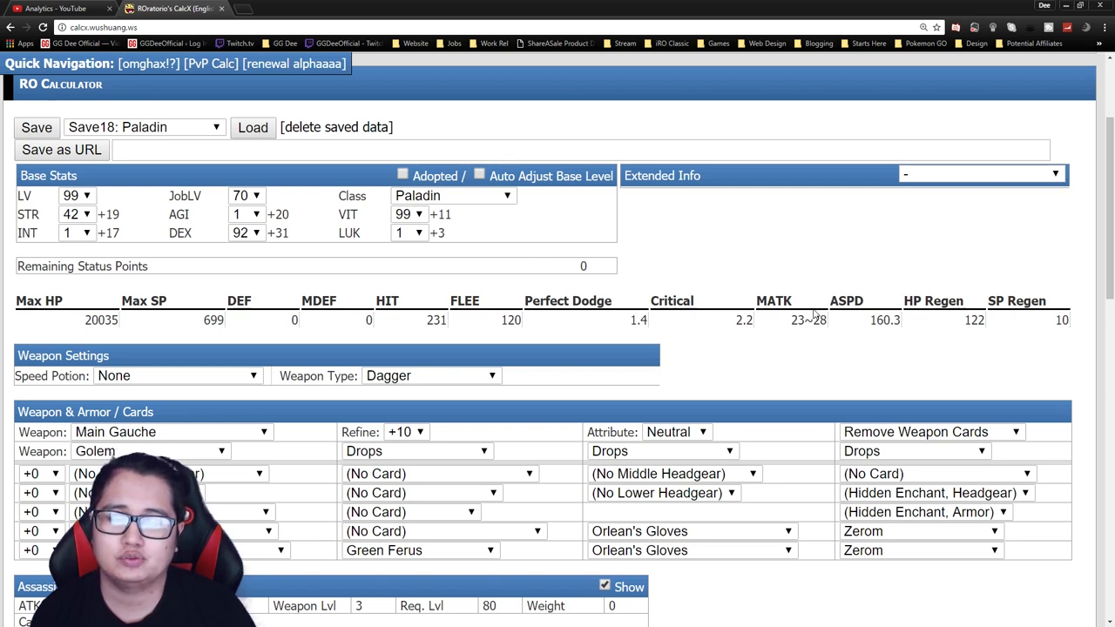
mouse_move(639, 292)
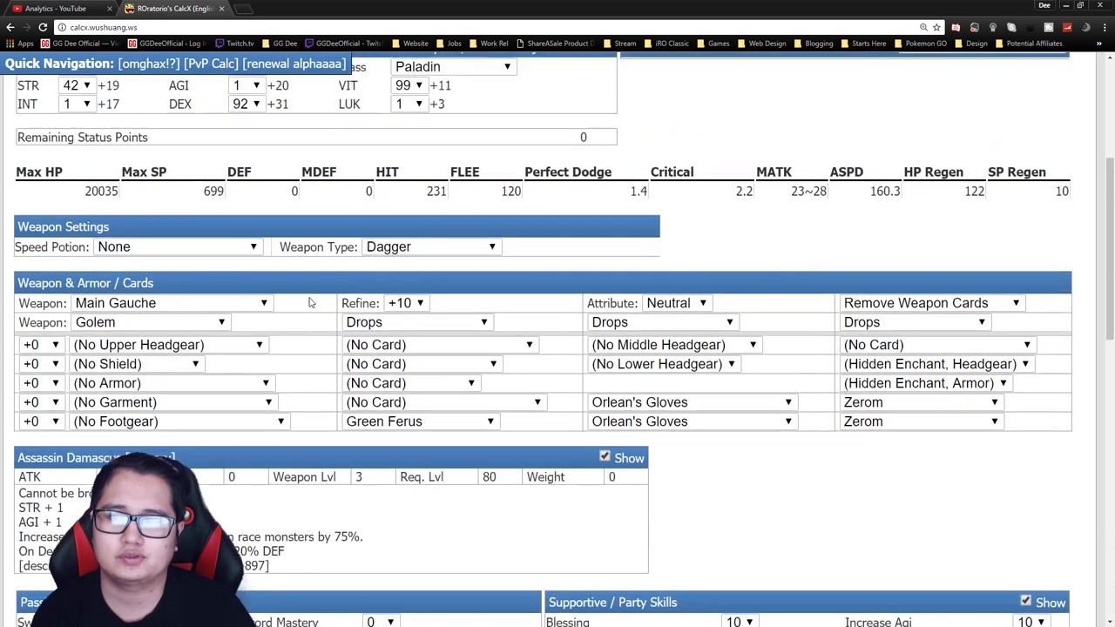
Step: Return to the top and choose Save19: Paladin in the saved-data dropdown
scroll("down", 3)
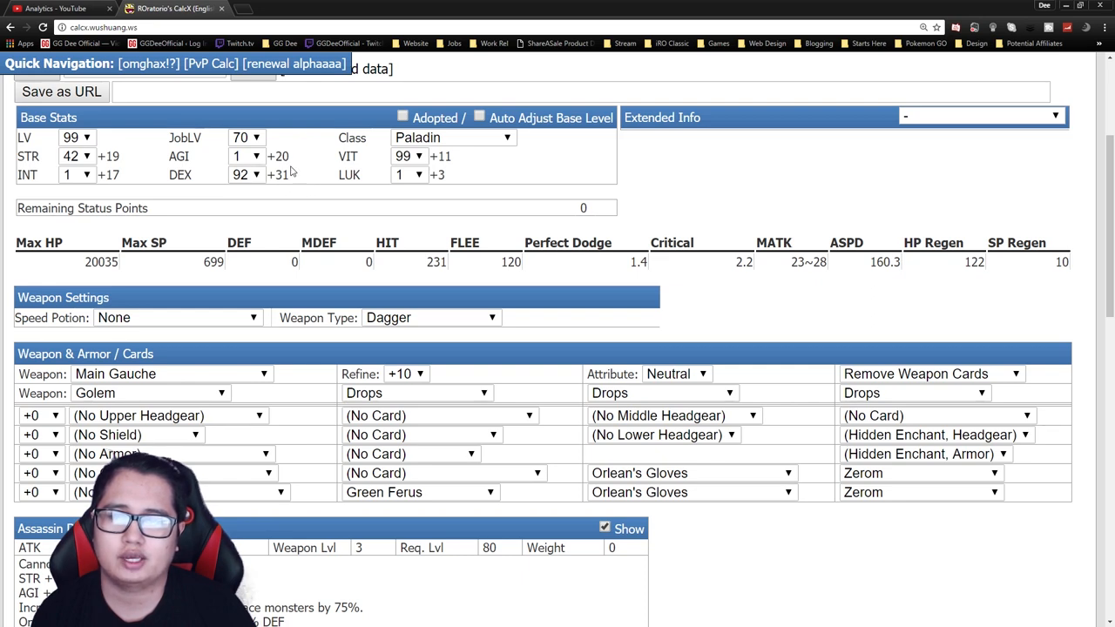
mouse_move(312, 191)
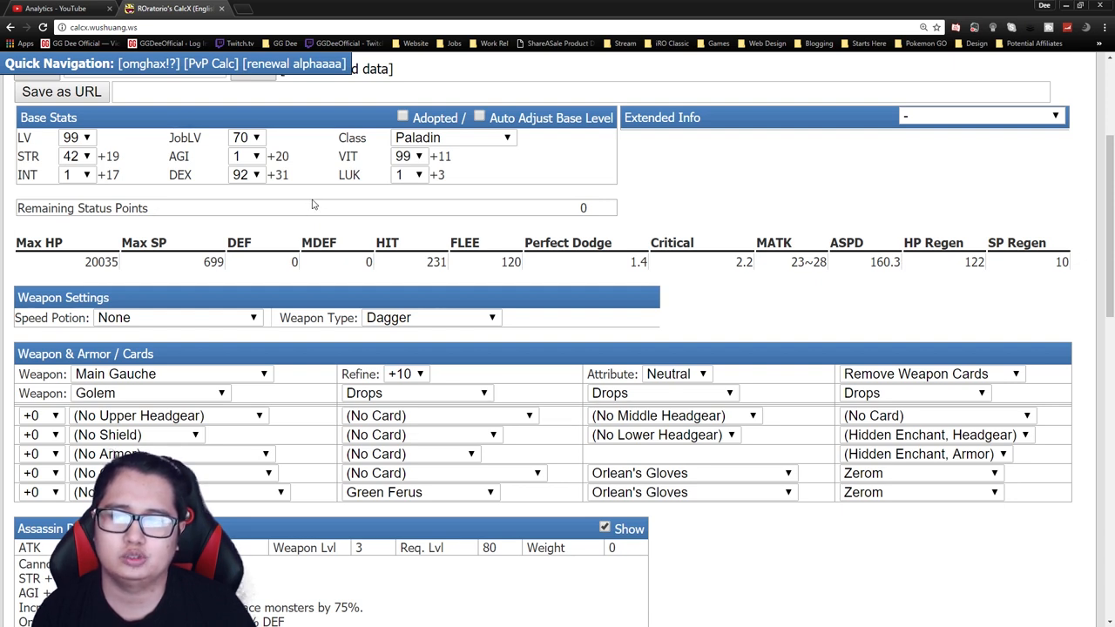
mouse_move(305, 206)
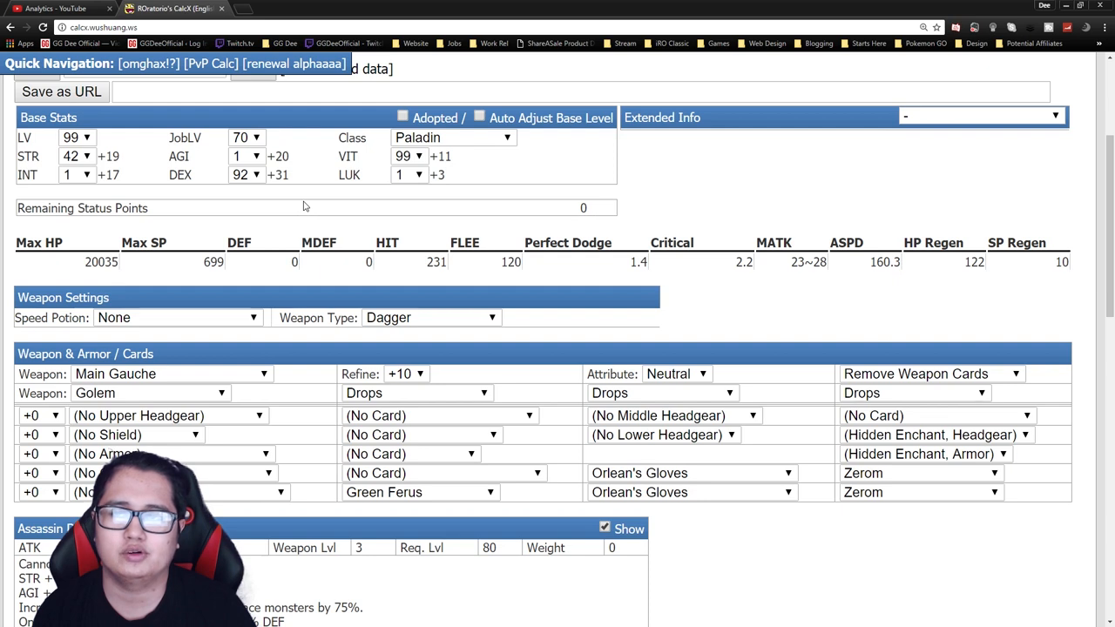
mouse_move(298, 183)
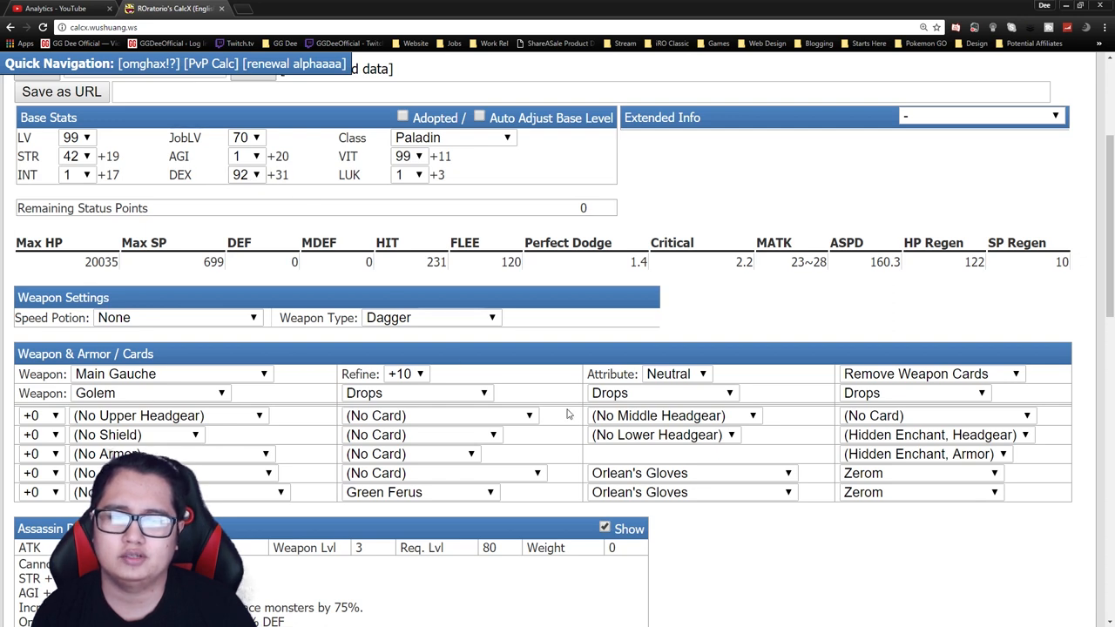
mouse_move(320, 389)
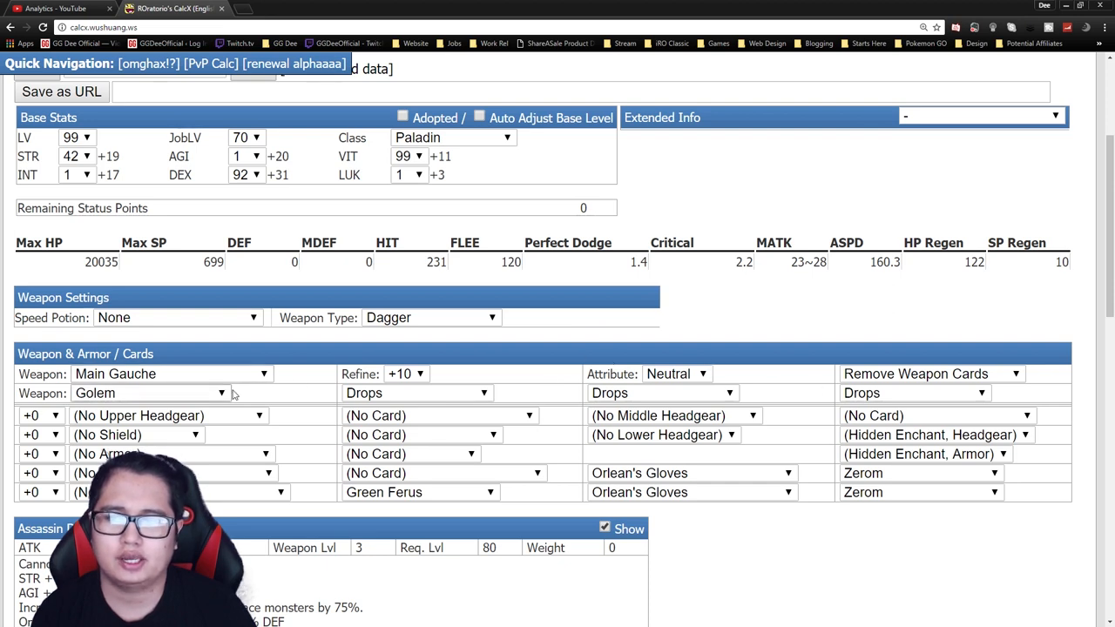
mouse_move(159, 403)
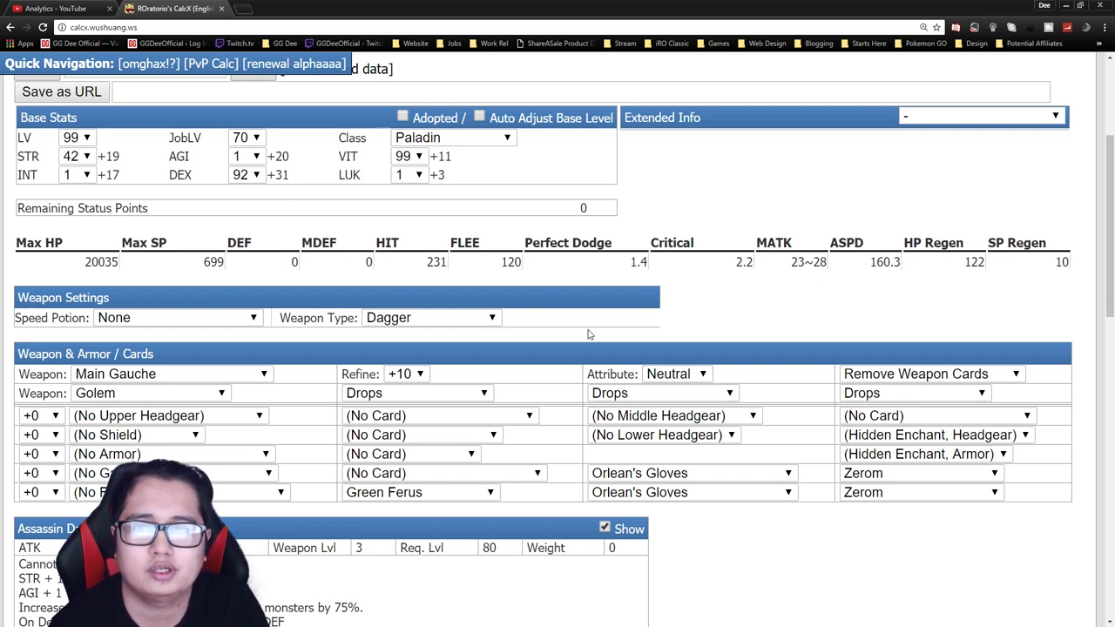
mouse_move(939, 256)
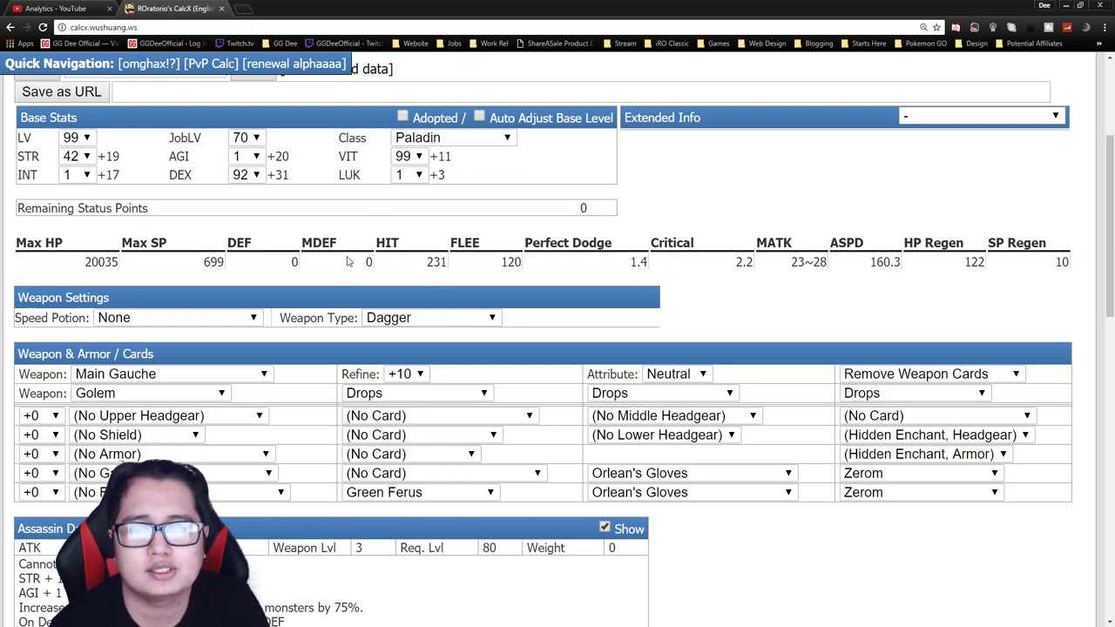
scroll("down", 3)
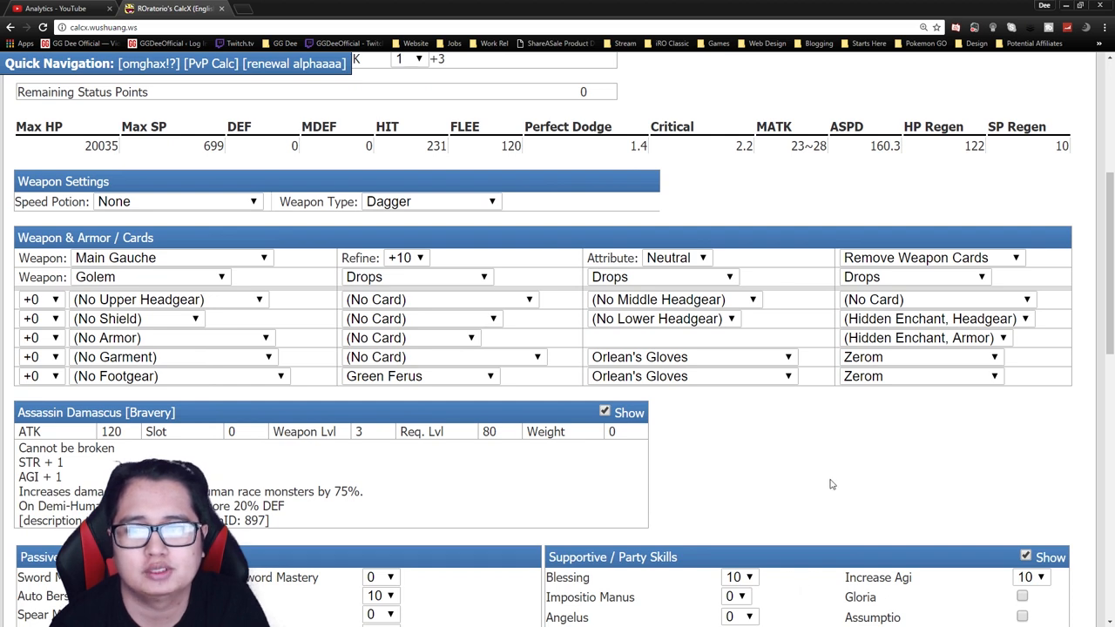
scroll("up", 3)
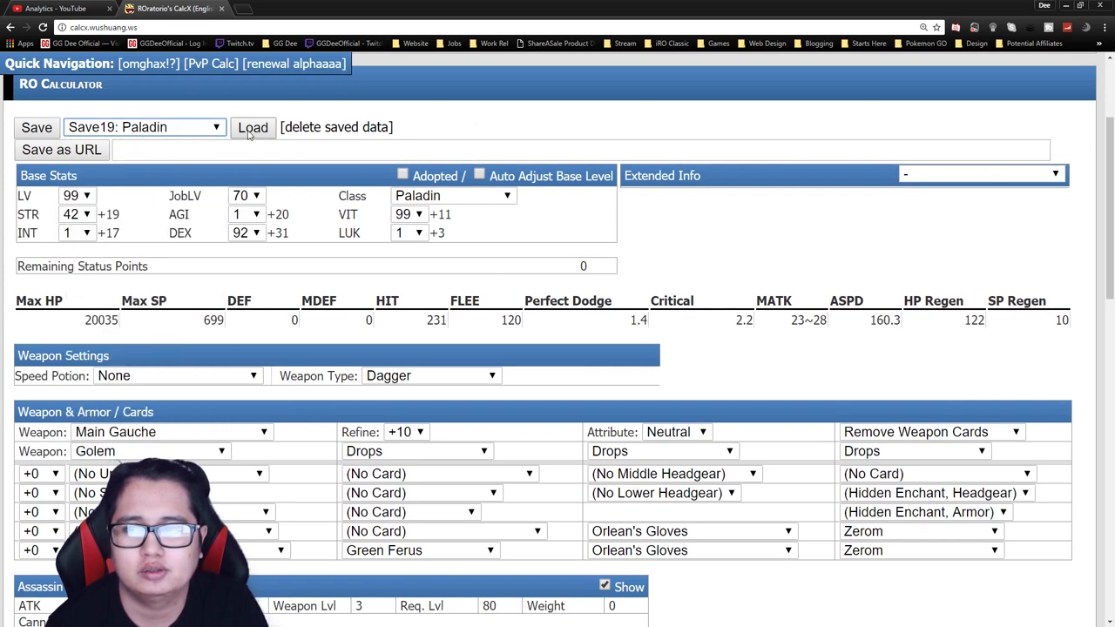
Step: Load Save19 Paladin: 25 STR, 99 AGI, 99 DEX, Berserk Potion, 10648 HP, 184.4 ASPD
left_click(252, 127)
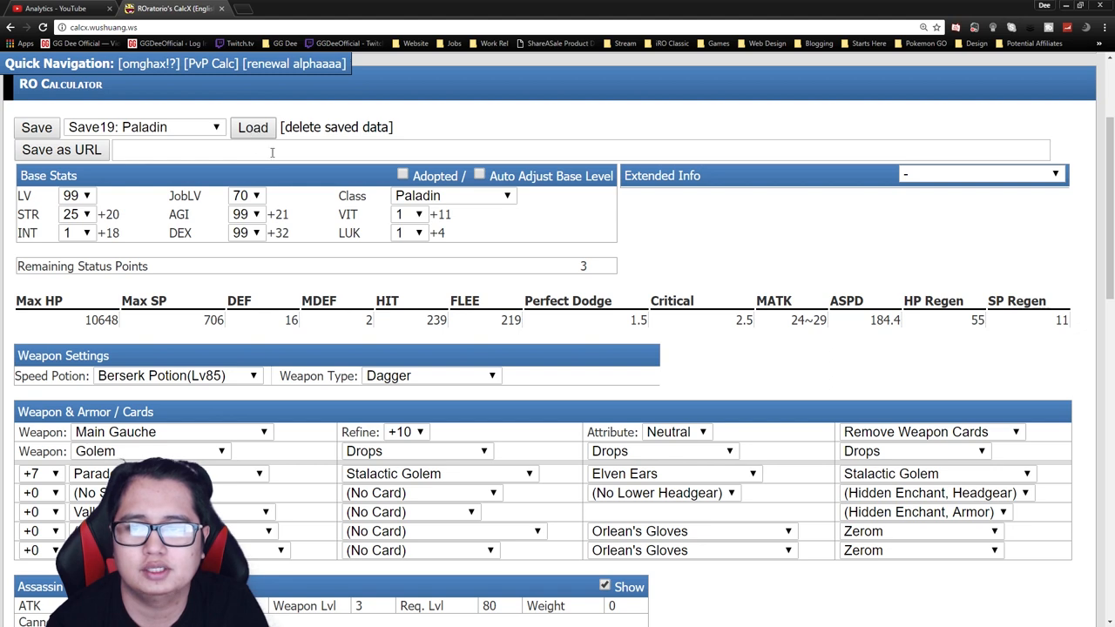
mouse_move(599, 261)
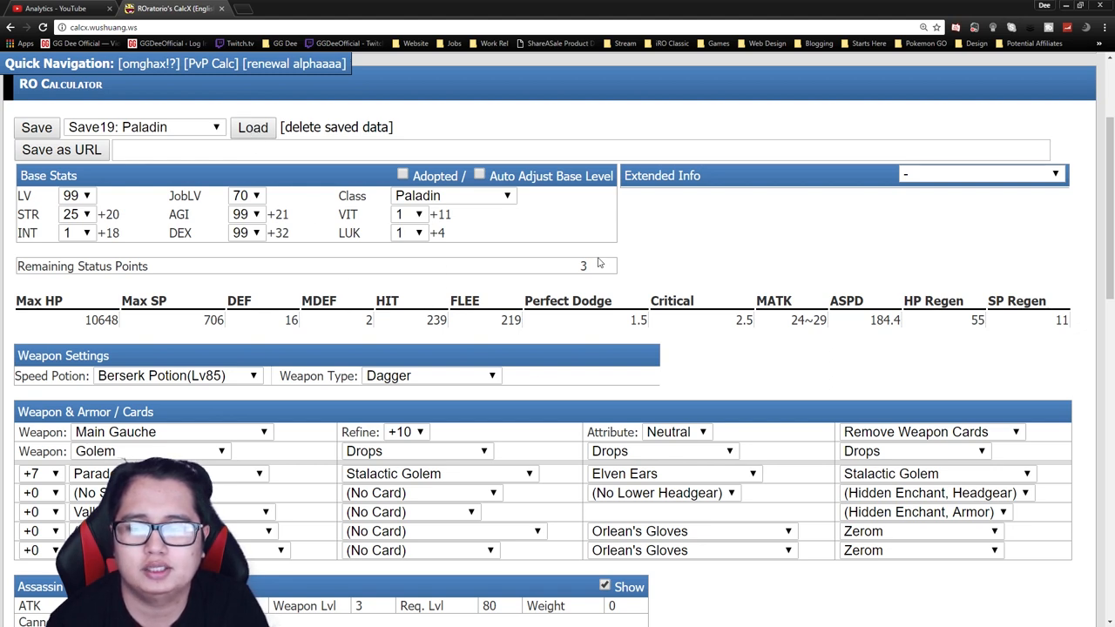
mouse_move(380, 256)
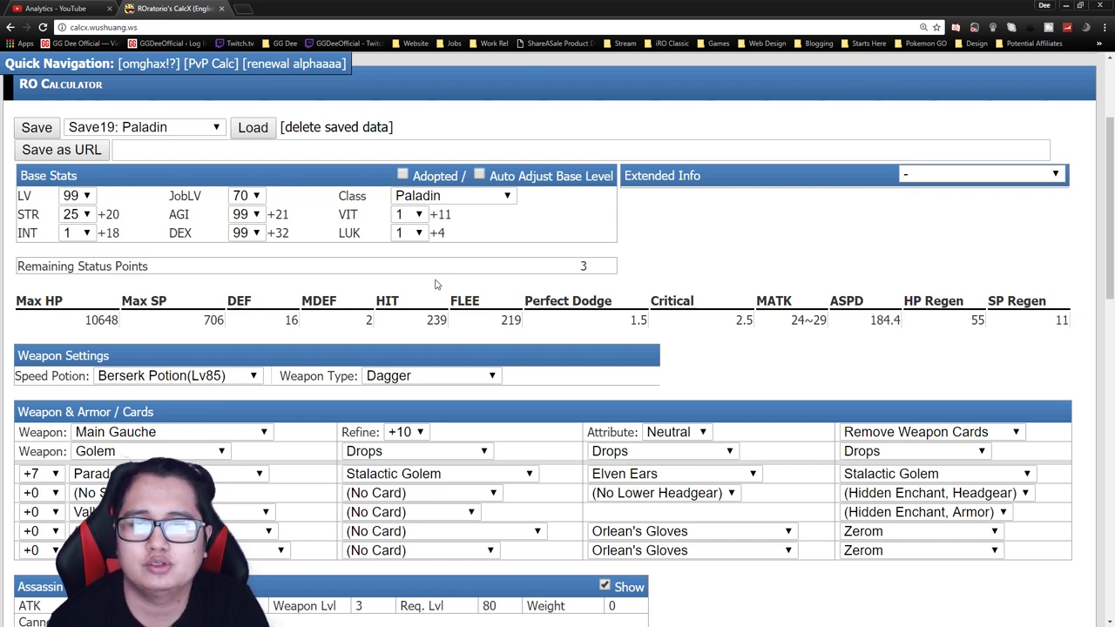
mouse_move(536, 290)
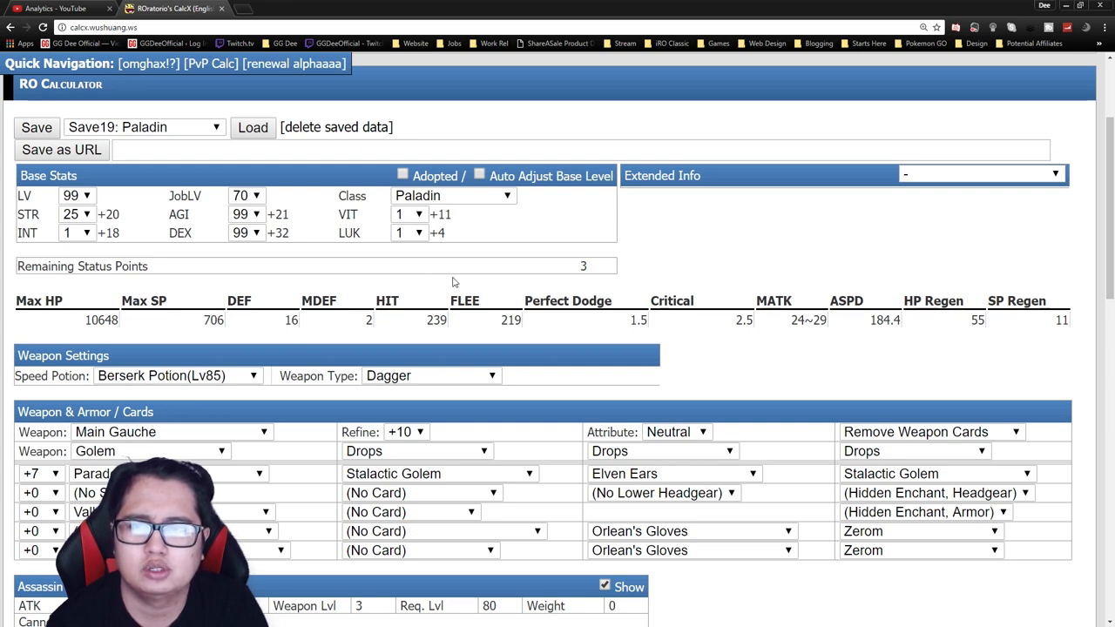
mouse_move(426, 346)
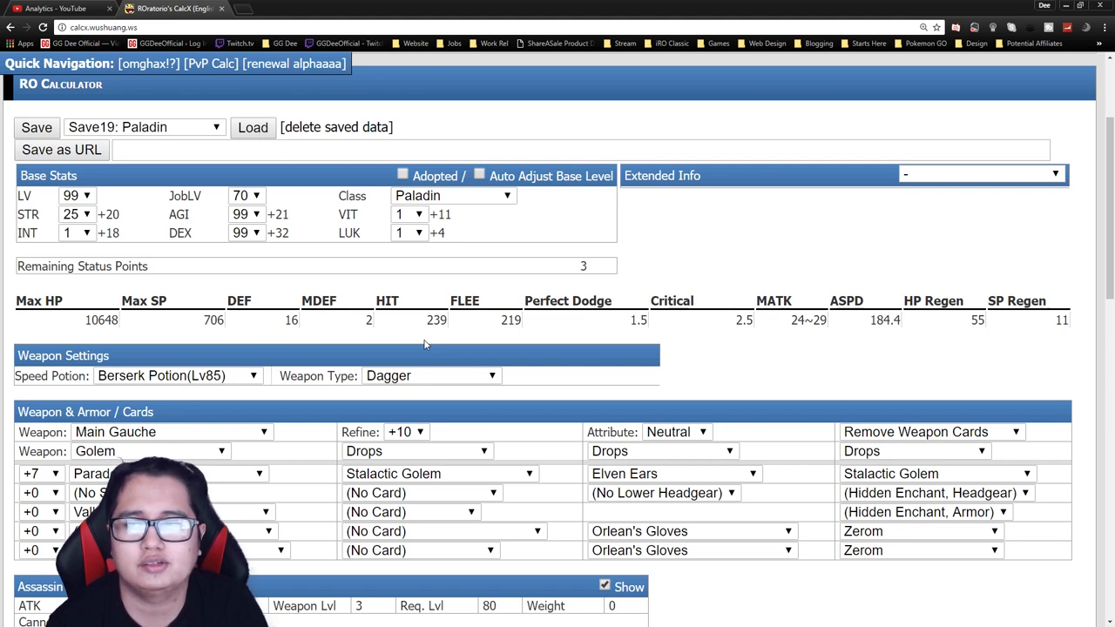
mouse_move(366, 277)
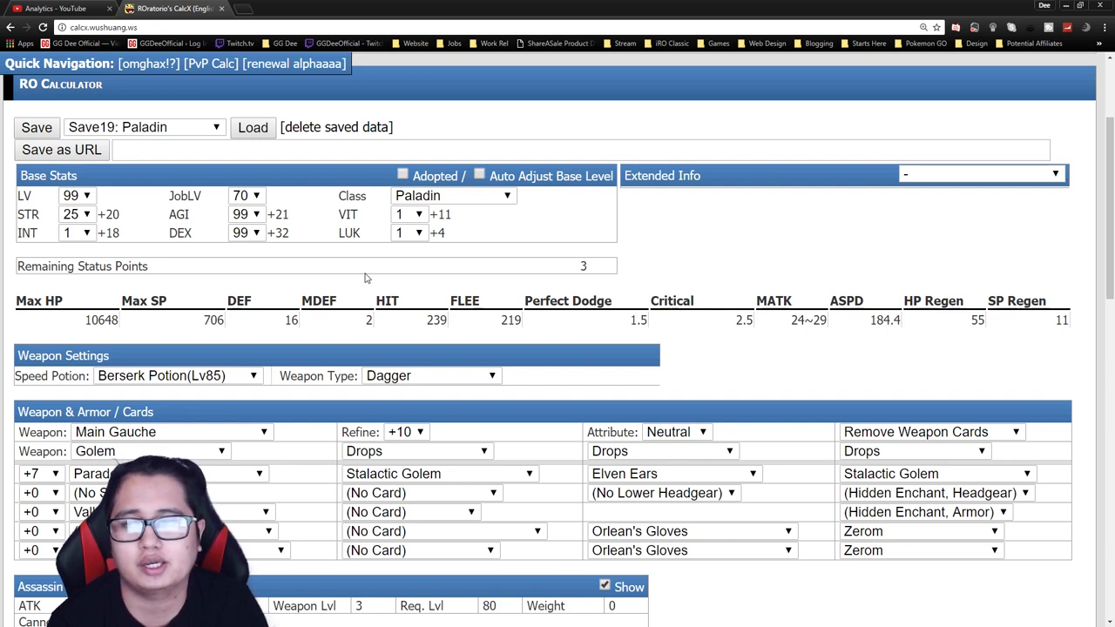
mouse_move(362, 280)
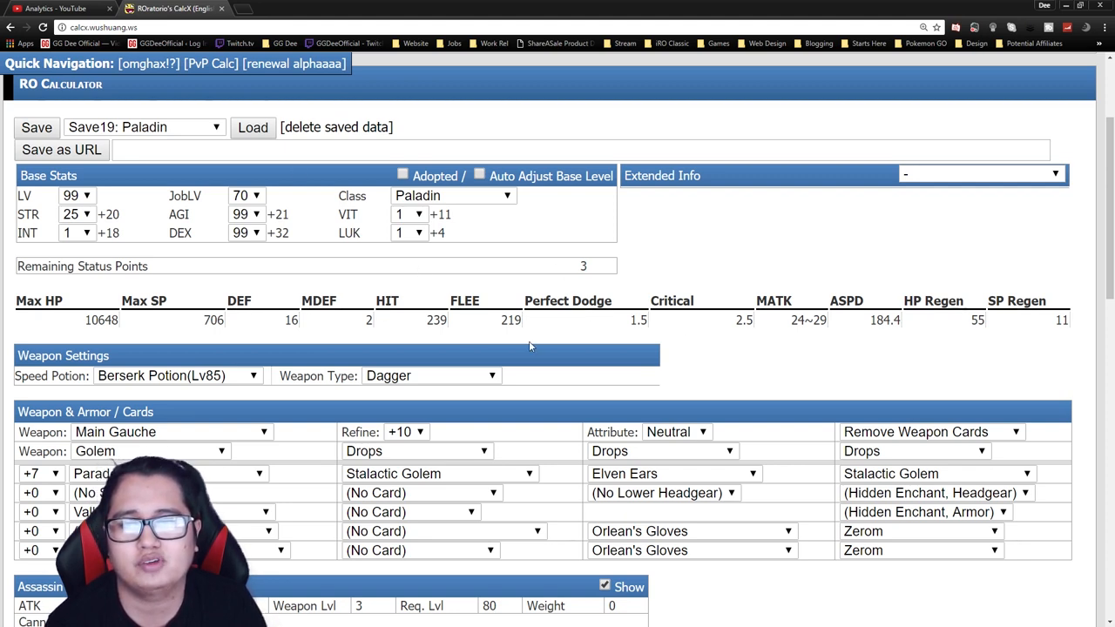
mouse_move(565, 318)
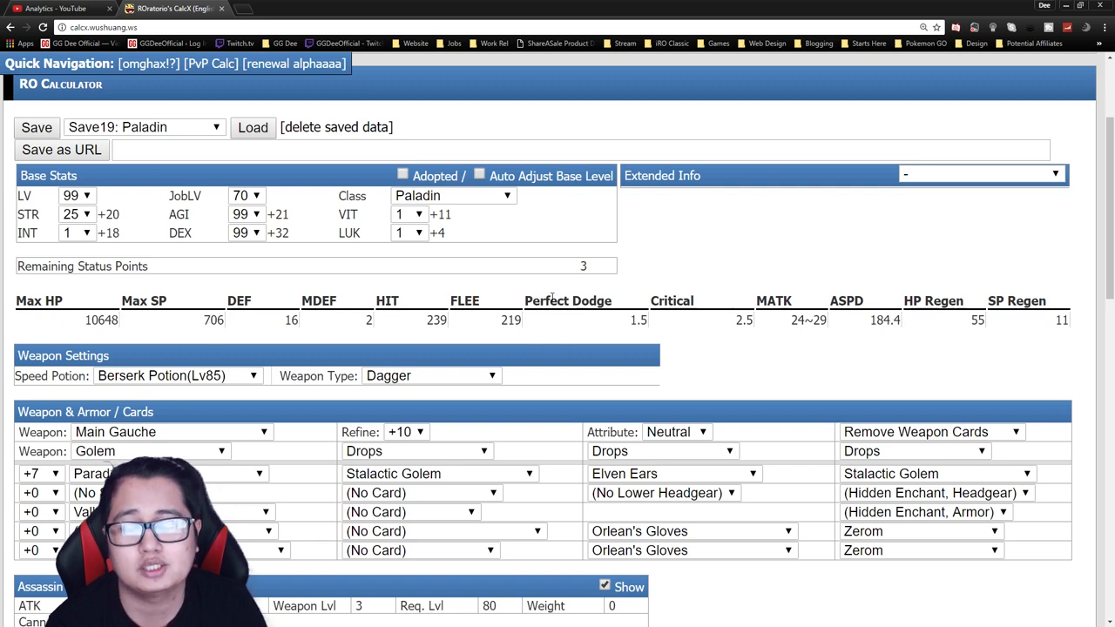
mouse_move(520, 296)
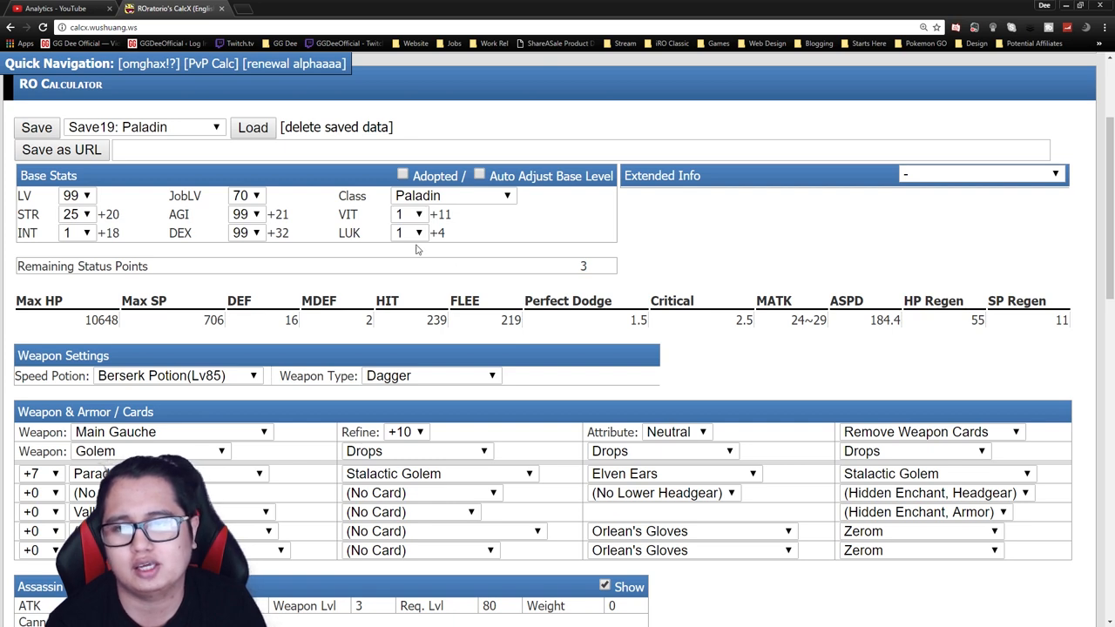
mouse_move(473, 288)
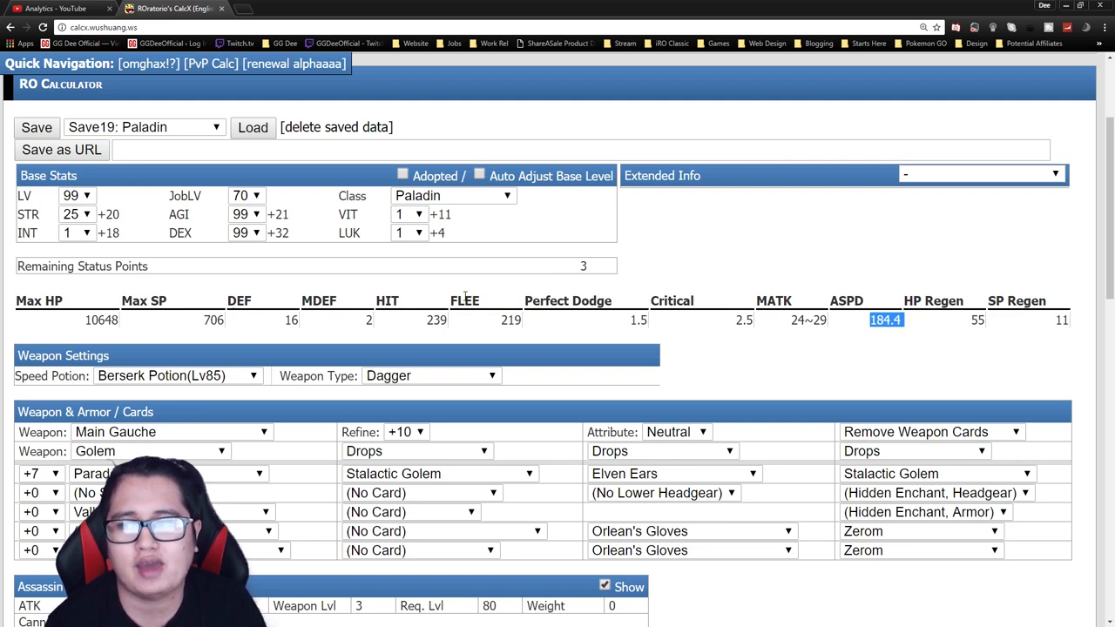
mouse_move(325, 207)
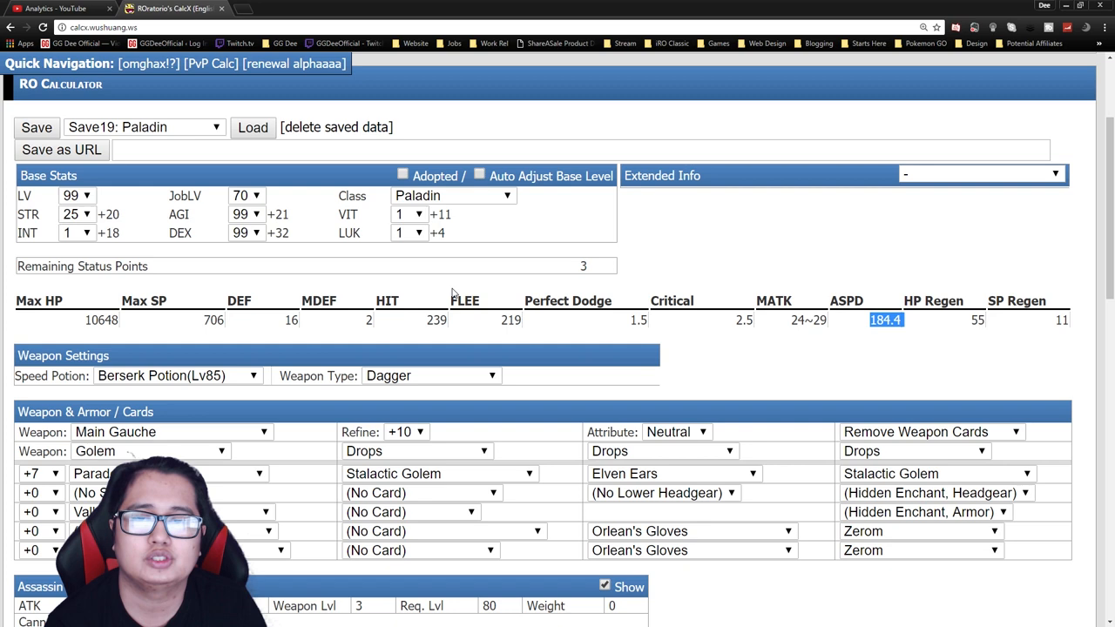
mouse_move(493, 344)
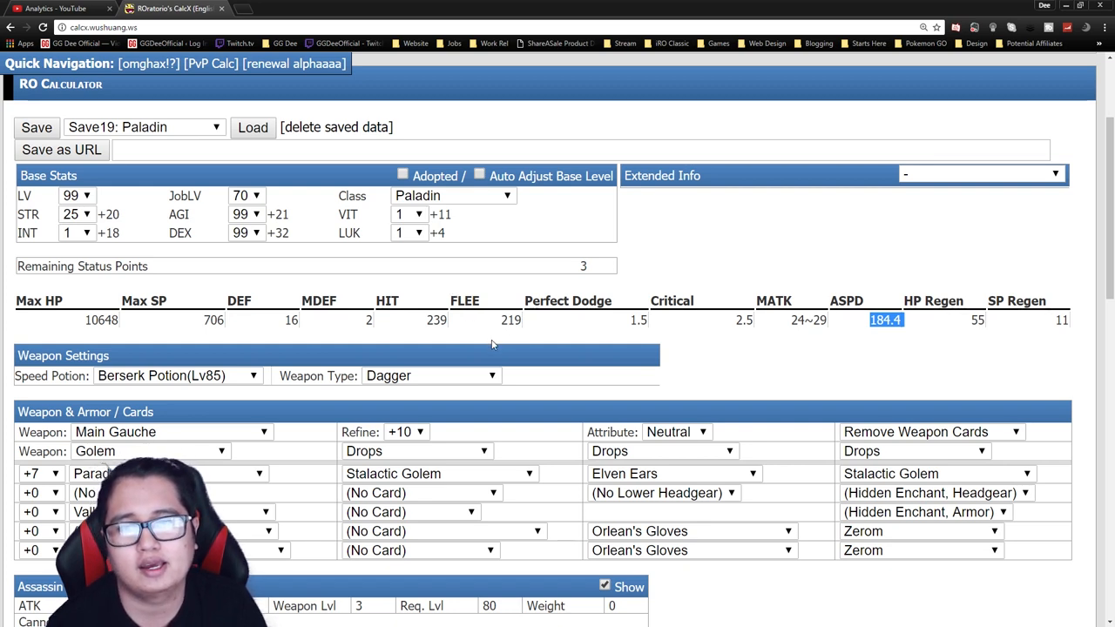
mouse_move(517, 244)
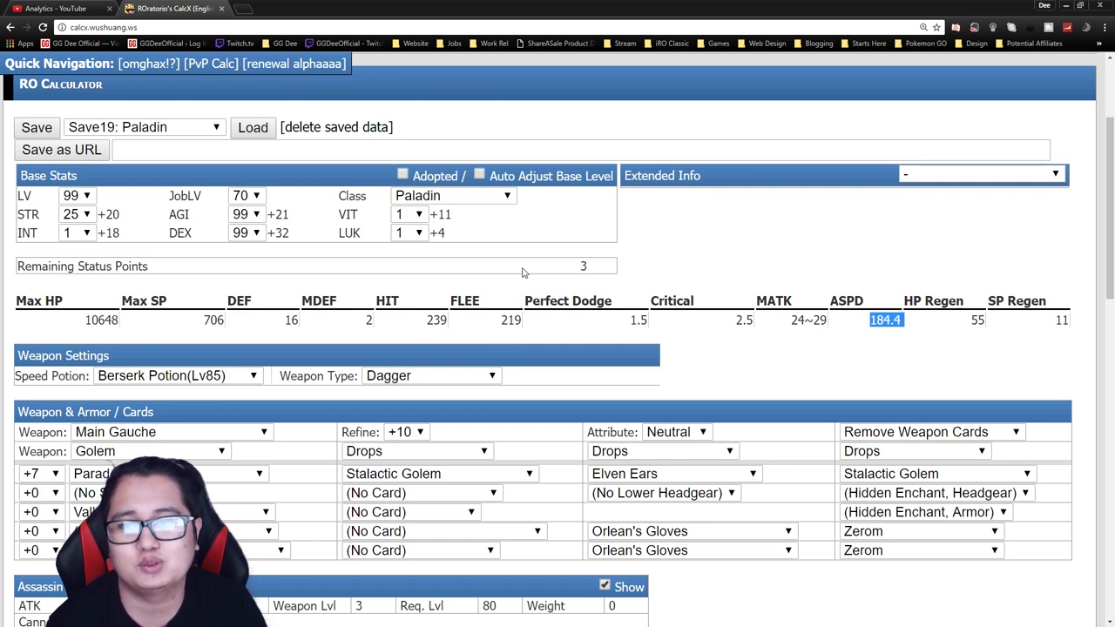
mouse_move(706, 384)
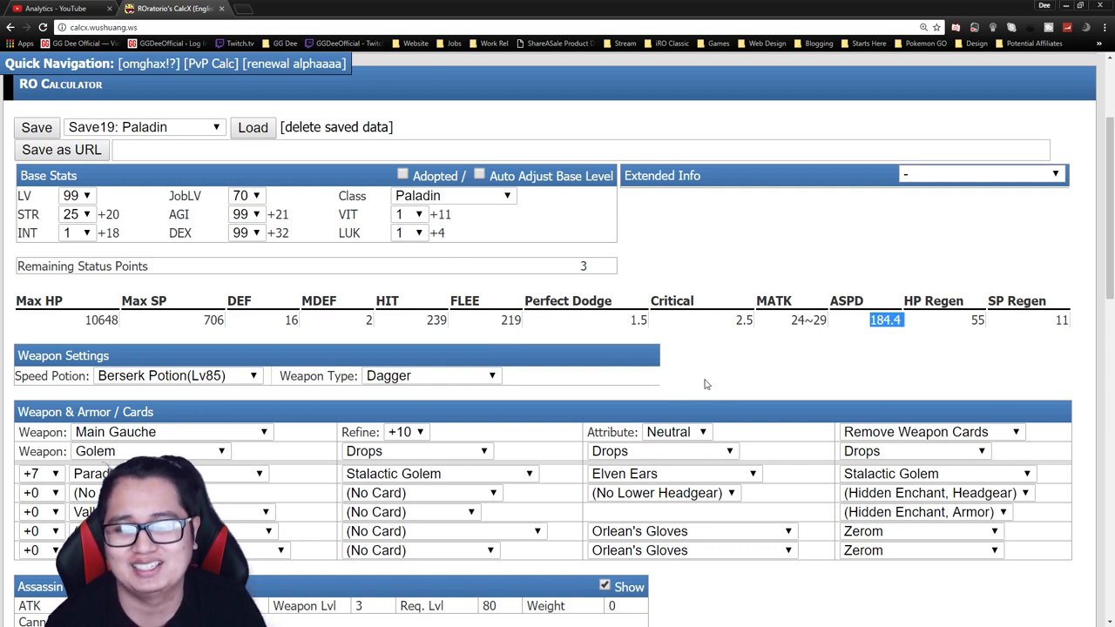
scroll("down", 3)
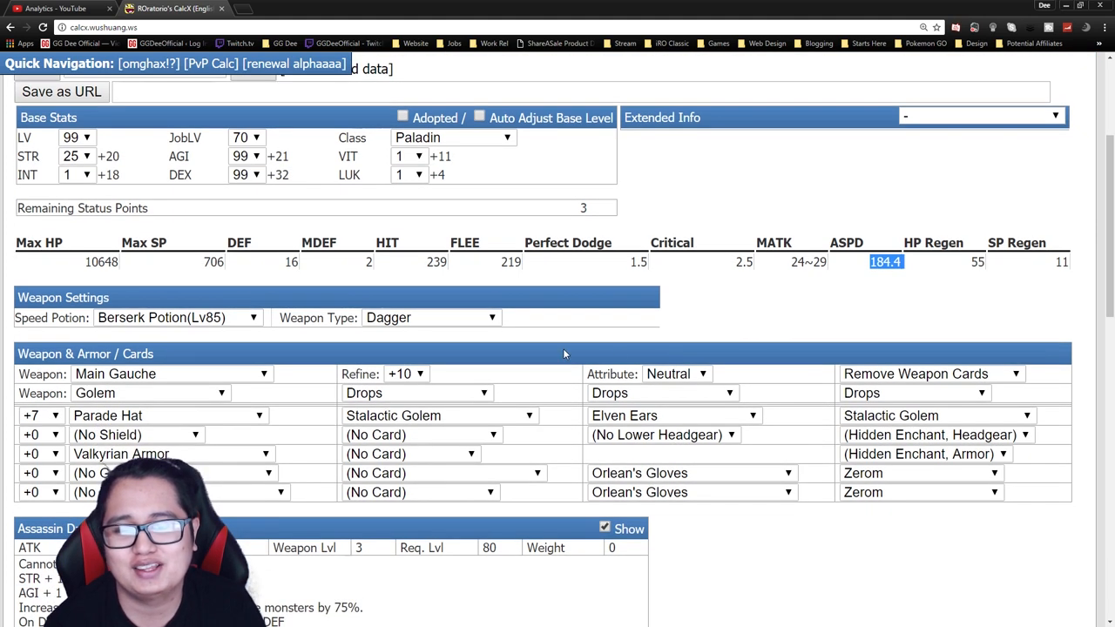
mouse_move(382, 145)
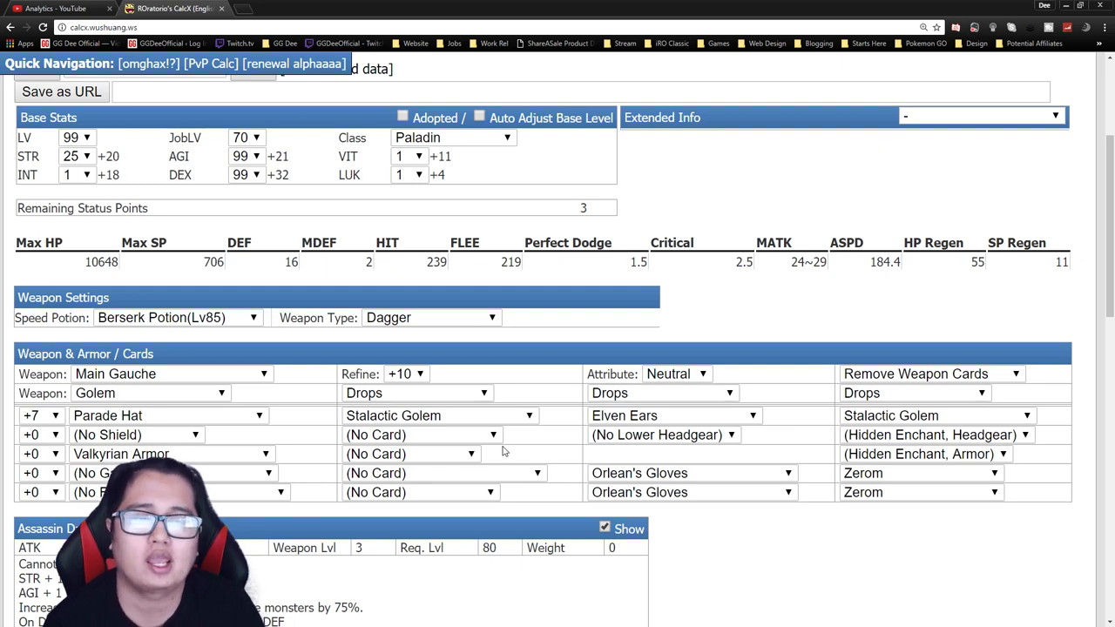
mouse_move(810, 420)
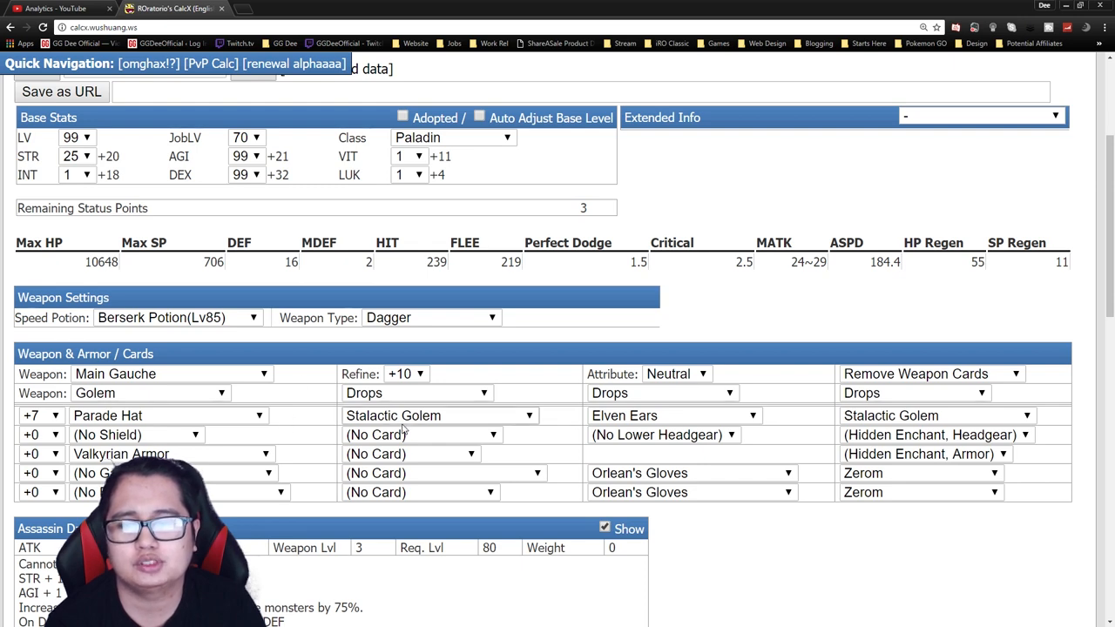
mouse_move(478, 415)
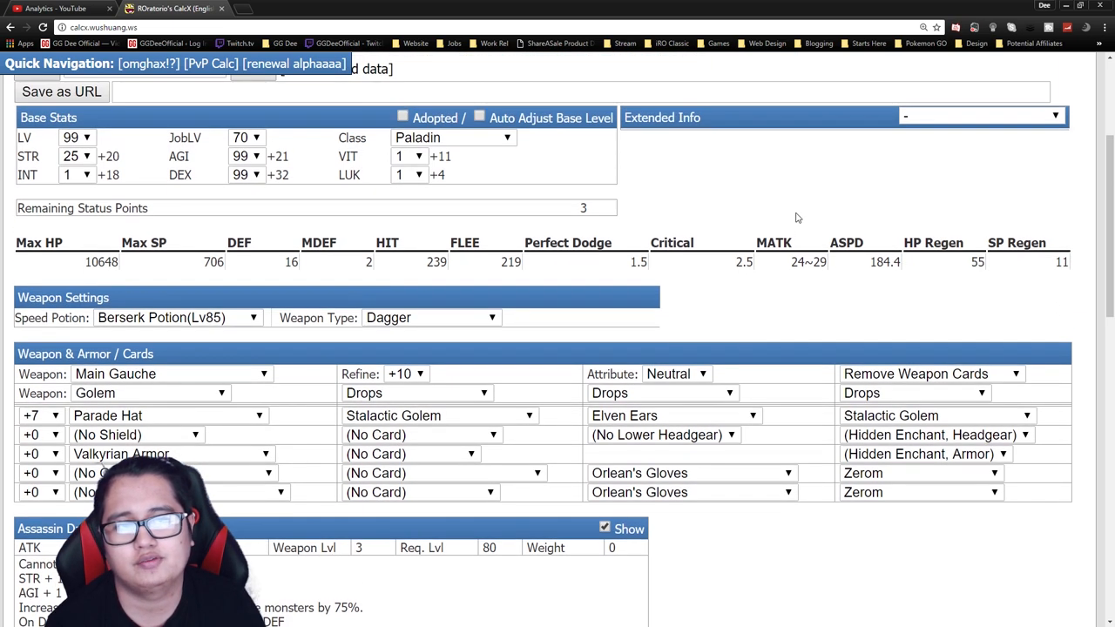
Step: Show Status Resistance in Extended Info, listing 91.2% Stun and 12% Poison
left_click(980, 116)
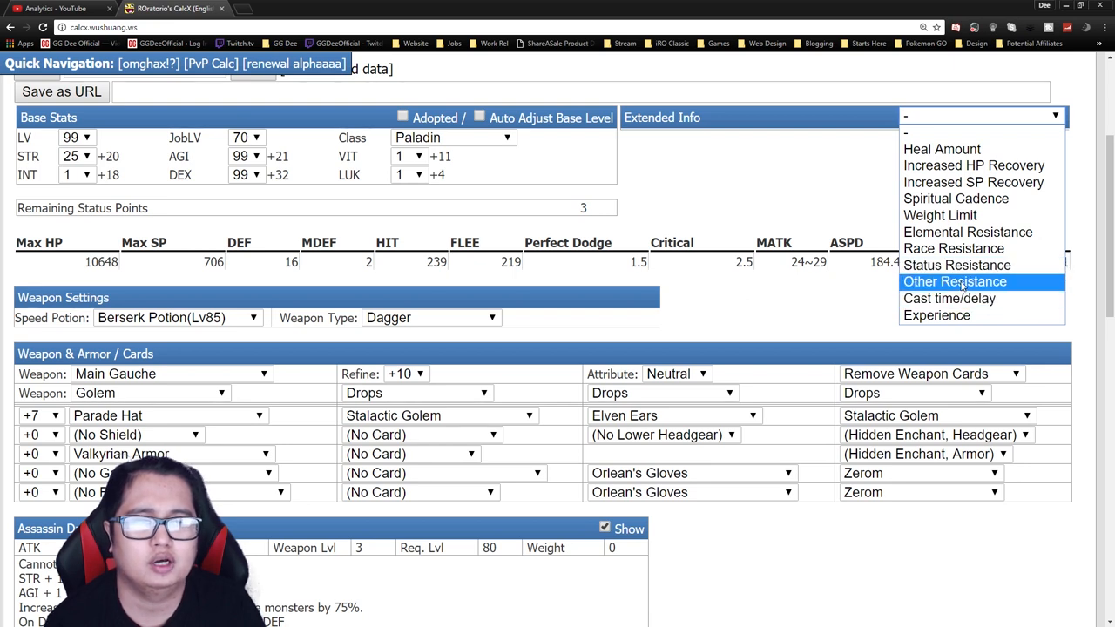
left_click(956, 264)
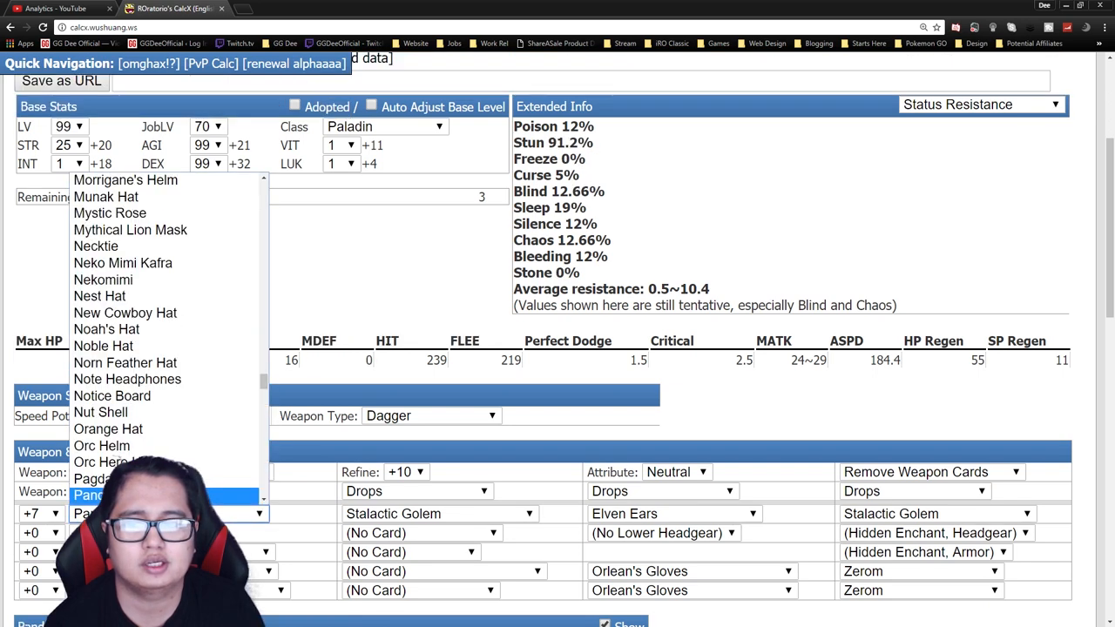
scroll("down", 3)
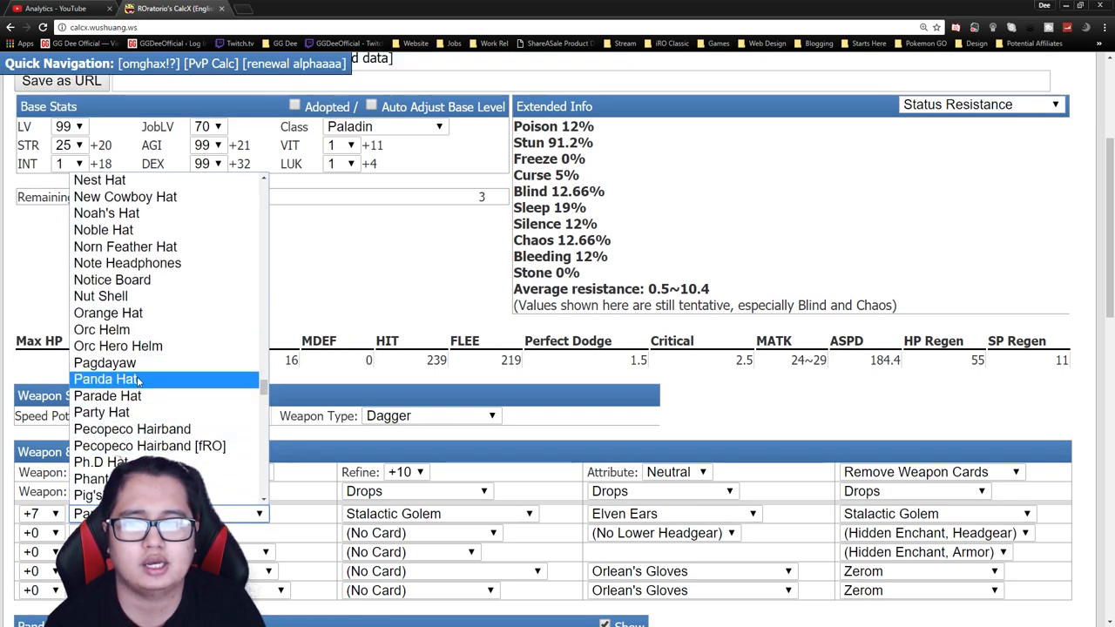
Step: Set upper headgear to Parade Hat (MDEF +2, 2% Stone resistance) and review its description
left_click(108, 396)
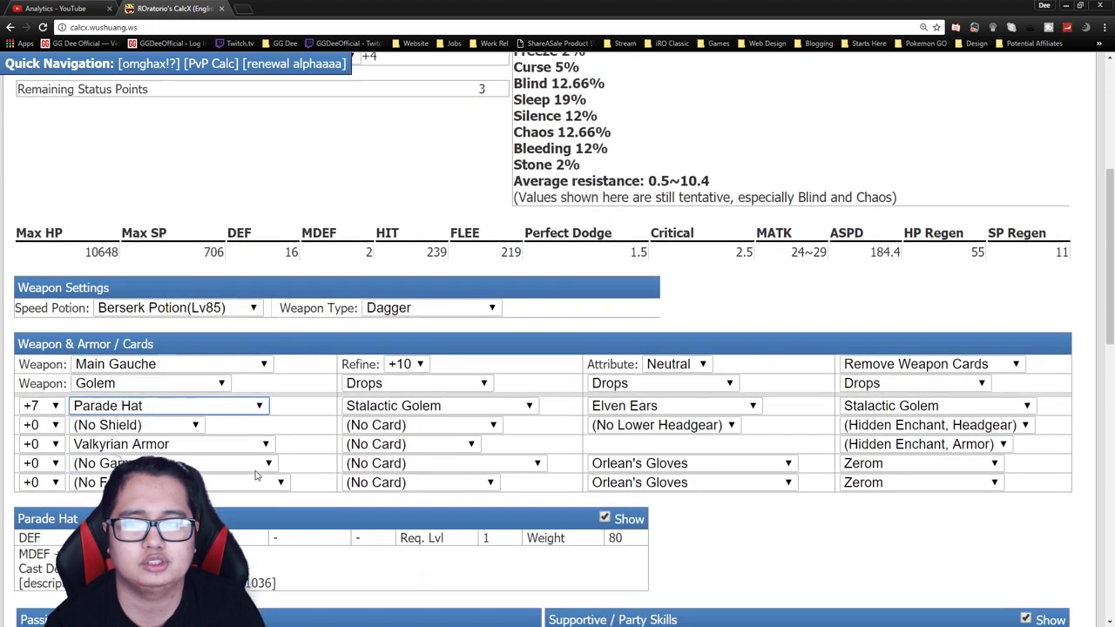
scroll("down", 3)
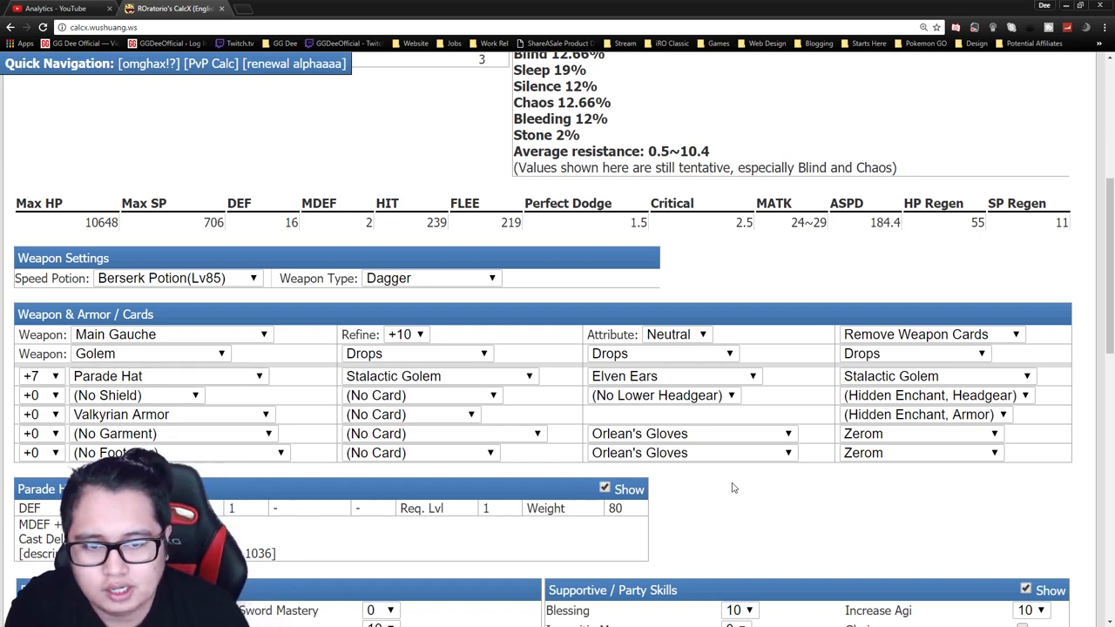
mouse_move(794, 508)
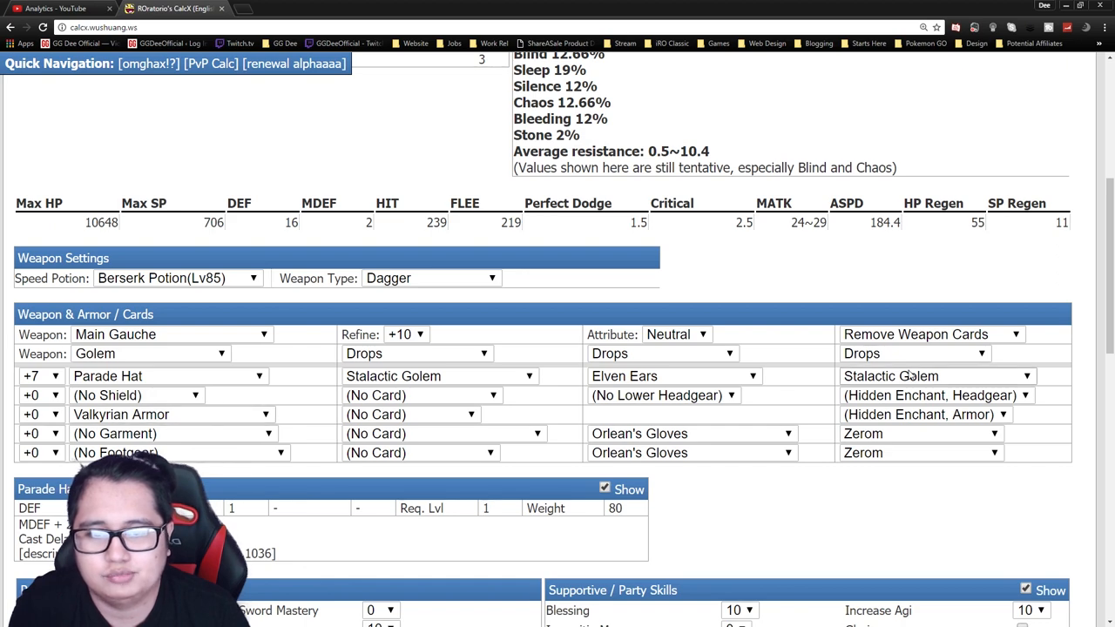
scroll("down", 3)
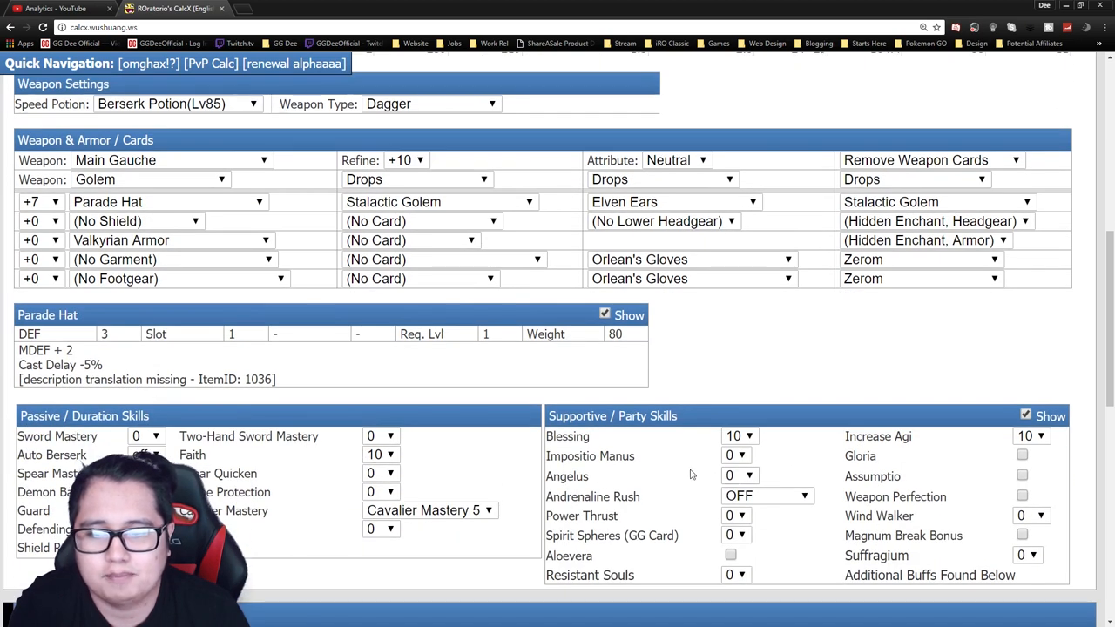